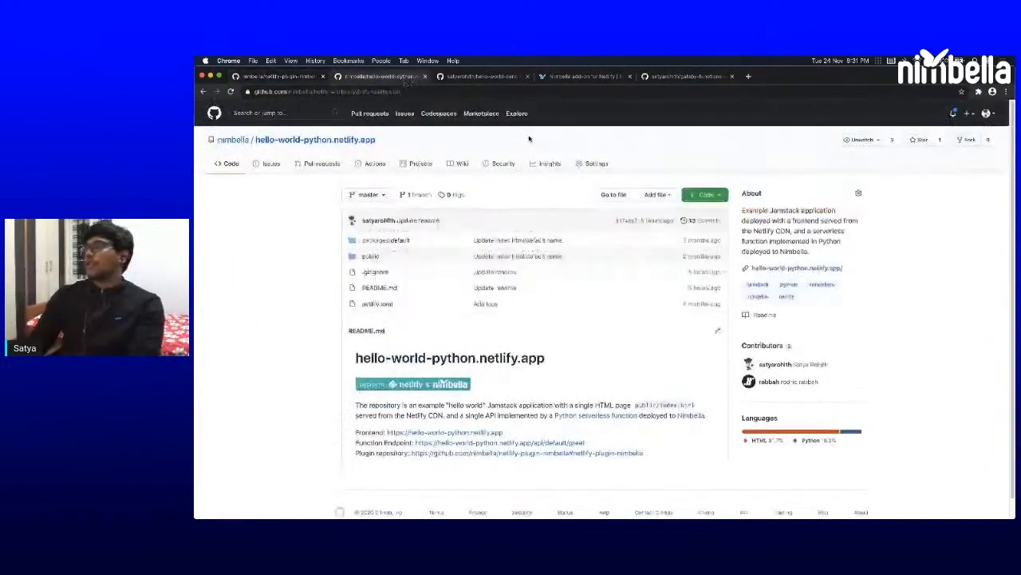
# - Open the hello-world-python.netlify.app site in a new tab, showing 'Hello, World!'
pyautogui.rightClick(782, 268)
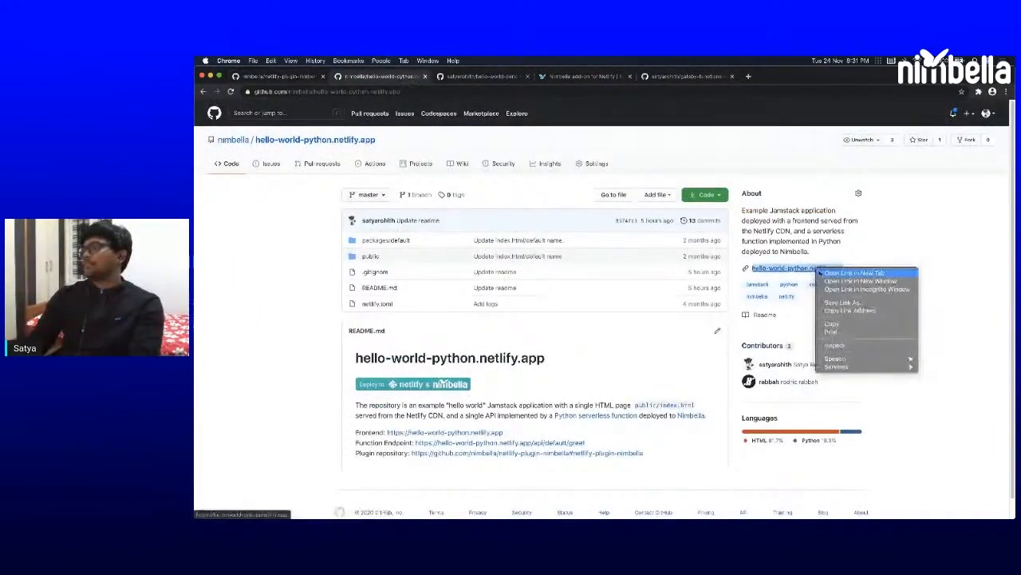
pyautogui.click(854, 273)
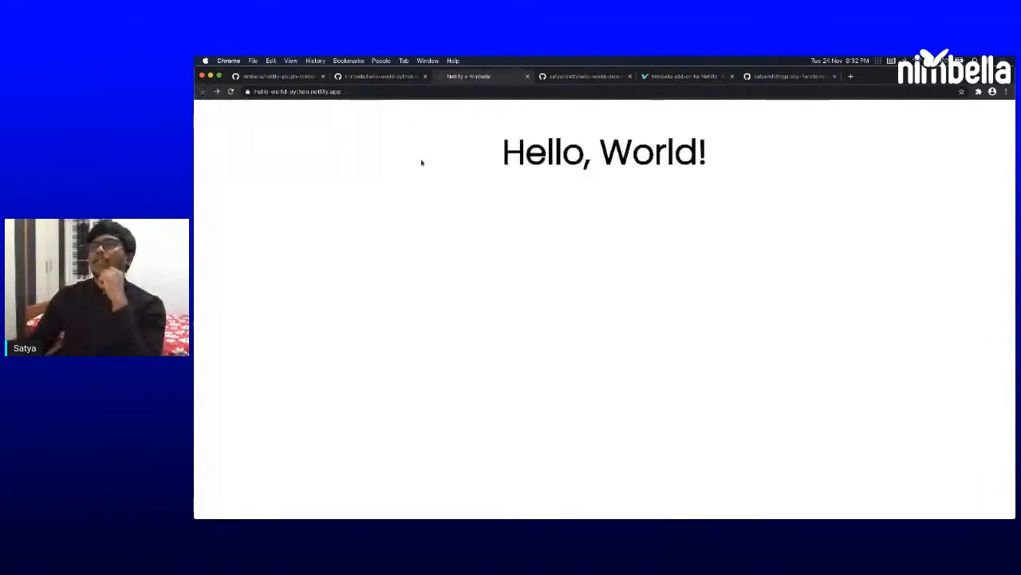
# - View the deployed page's HTML source, then return to the hello-world-python repository tab
pyautogui.rightClick(437, 147)
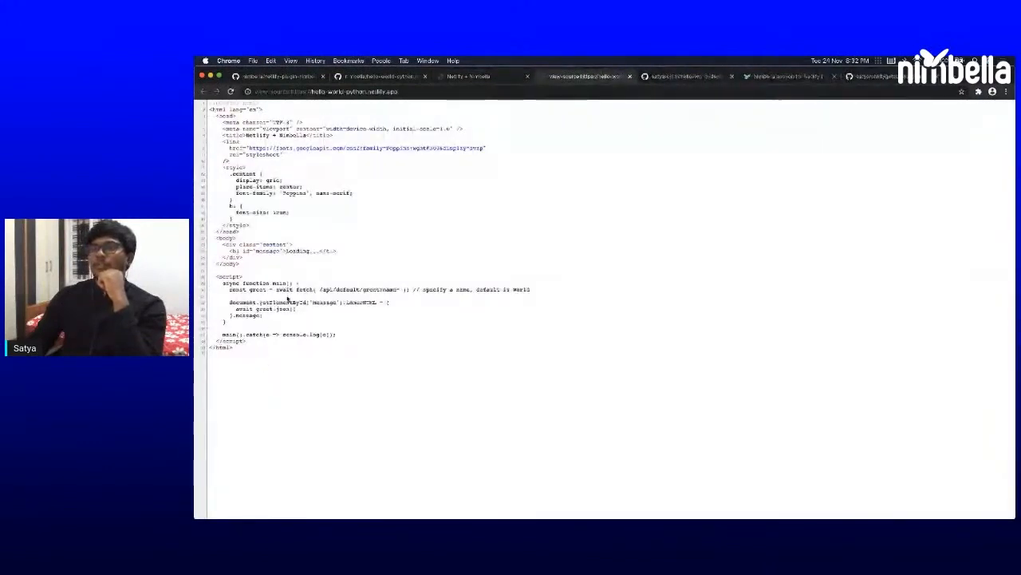
pyautogui.moveTo(318, 289); pyautogui.dragTo(403, 289)
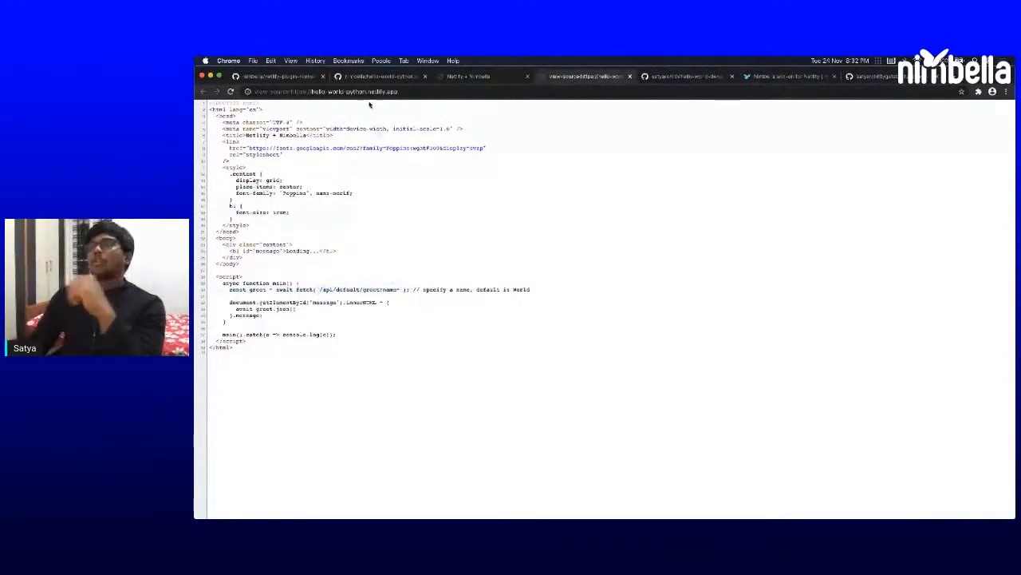
pyautogui.click(375, 76)
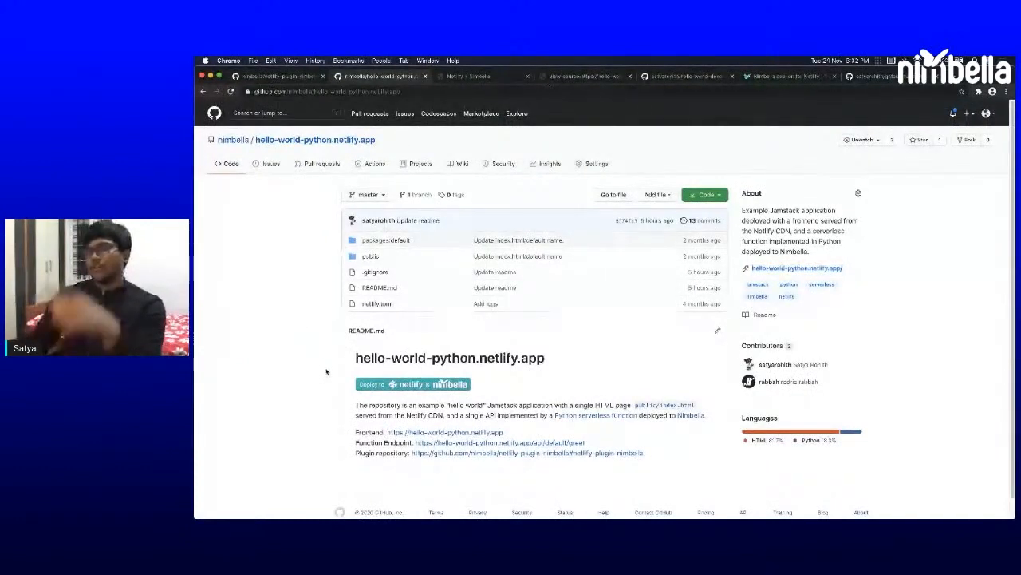
pyautogui.moveTo(330, 410)
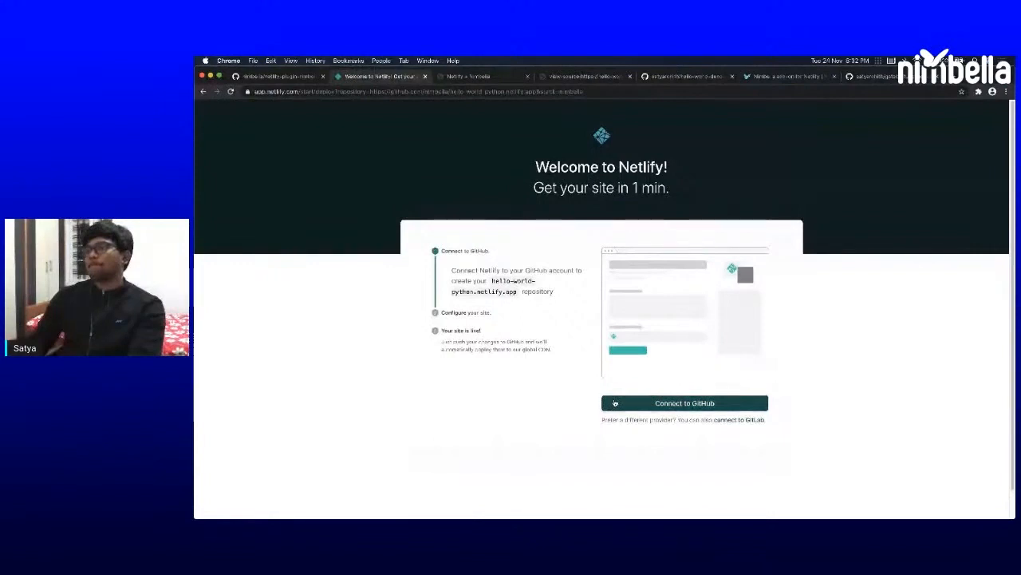
# - Connect Netlify to GitHub and set up deploying the hello-yt.netlify.app repository
pyautogui.click(686, 403)
pyautogui.write('hello-yt.netlify.app')
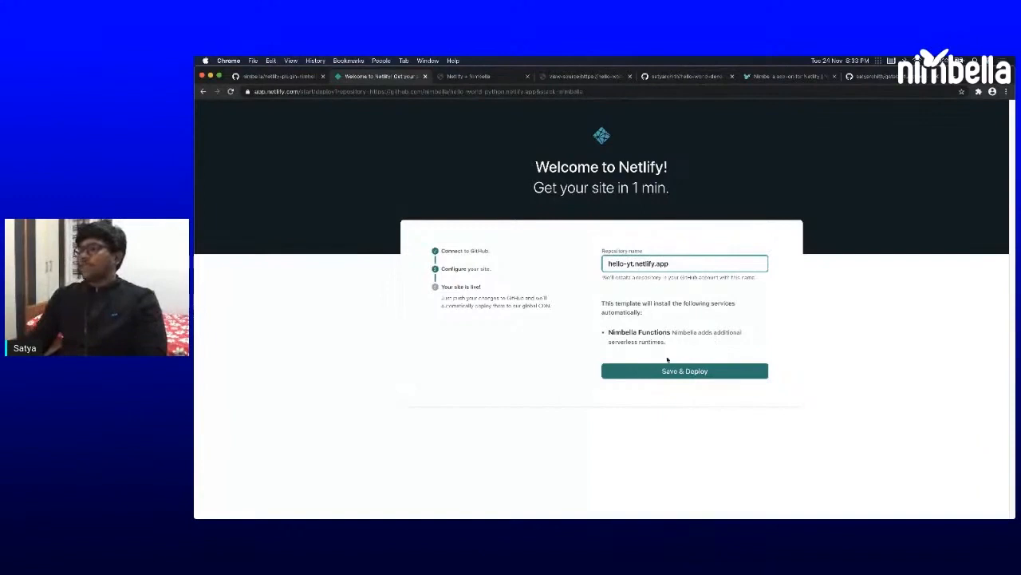
pyautogui.click(684, 371)
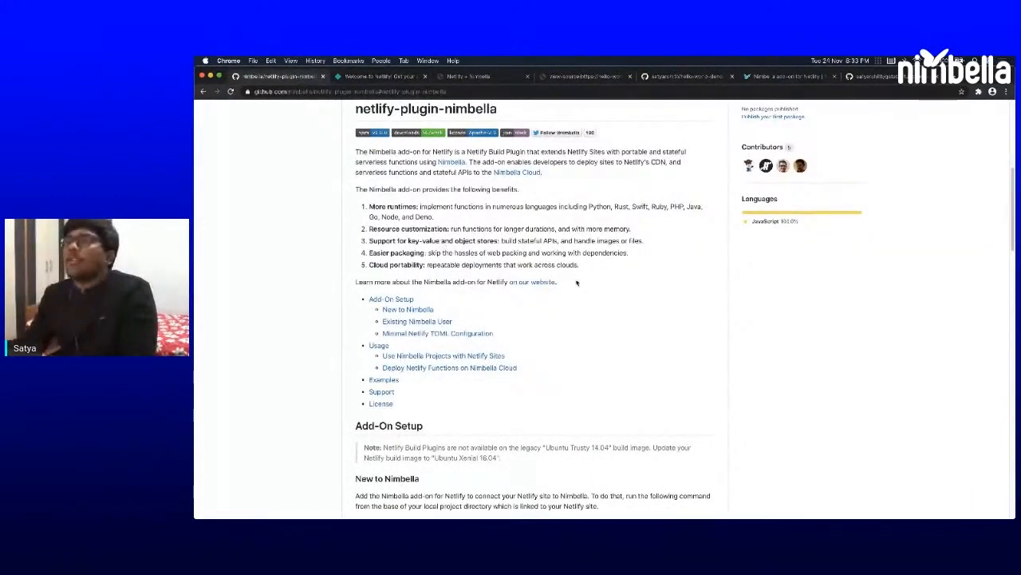
pyautogui.moveTo(368, 216); pyautogui.dragTo(579, 264)
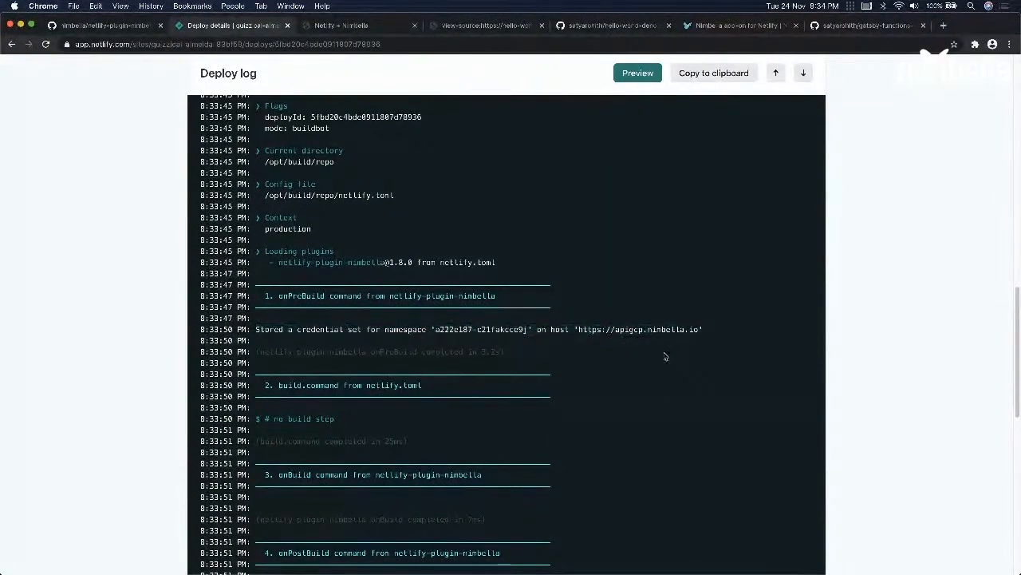
pyautogui.moveTo(662, 356)
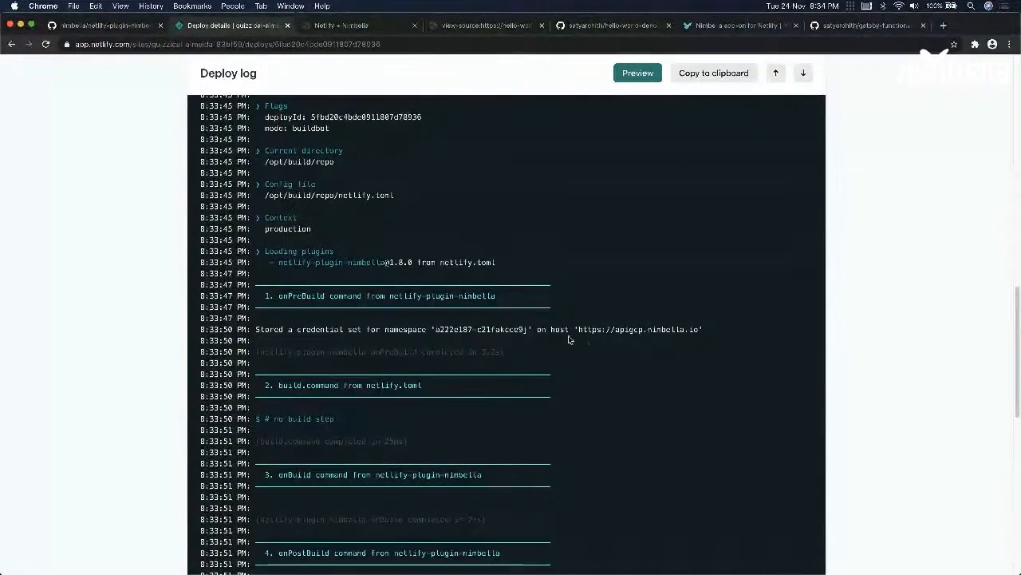
pyautogui.moveTo(490, 350)
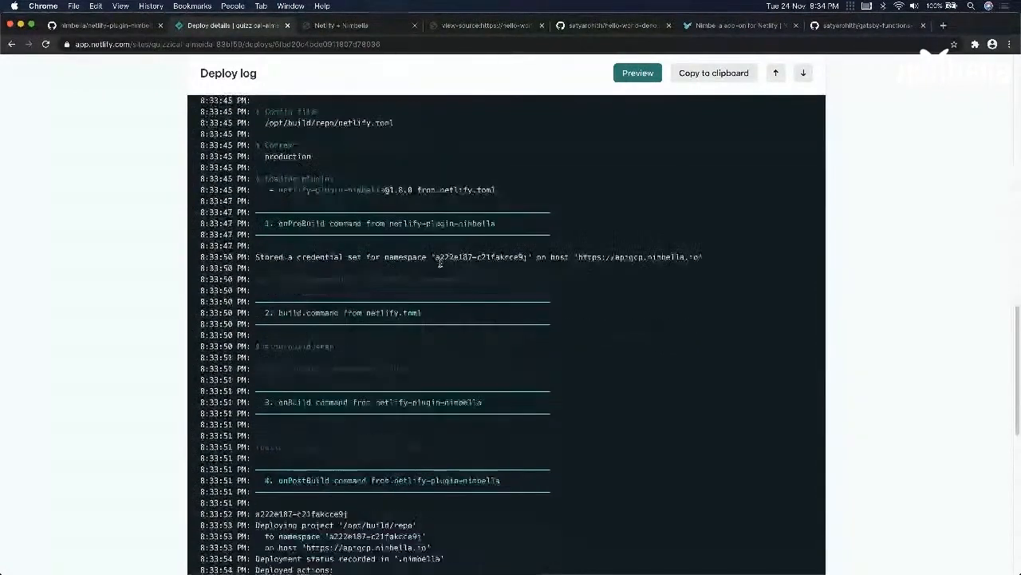
# - Scroll the deploy log to the onPostBuild greet deployment and Netlify Build Complete
pyautogui.scroll(-3)
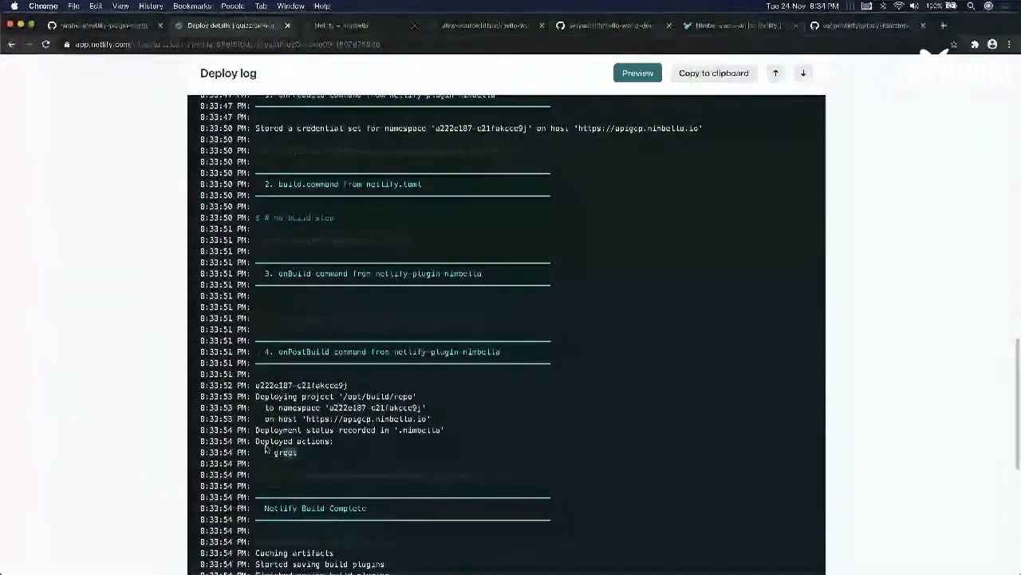
pyautogui.scroll(-3)
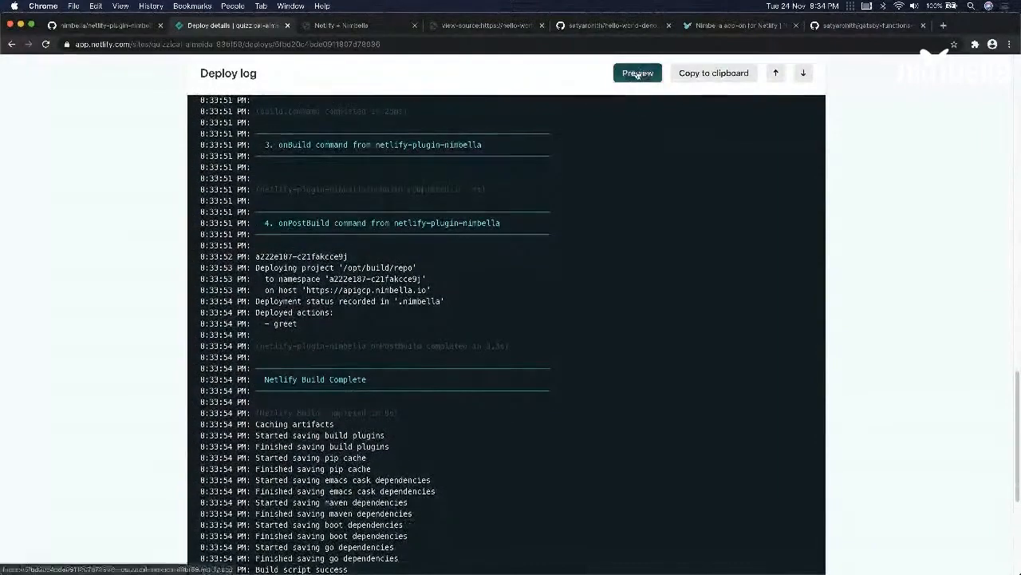
# - Preview the deployed site showing 'Hello, World!', then switch to the hello-world-deno repository
pyautogui.click(637, 73)
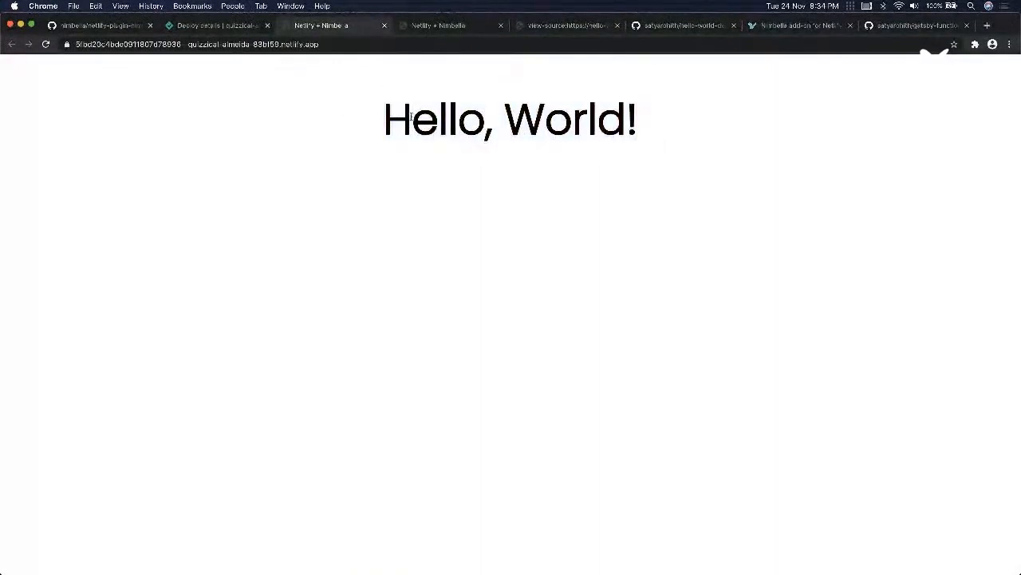
pyautogui.moveTo(351, 124)
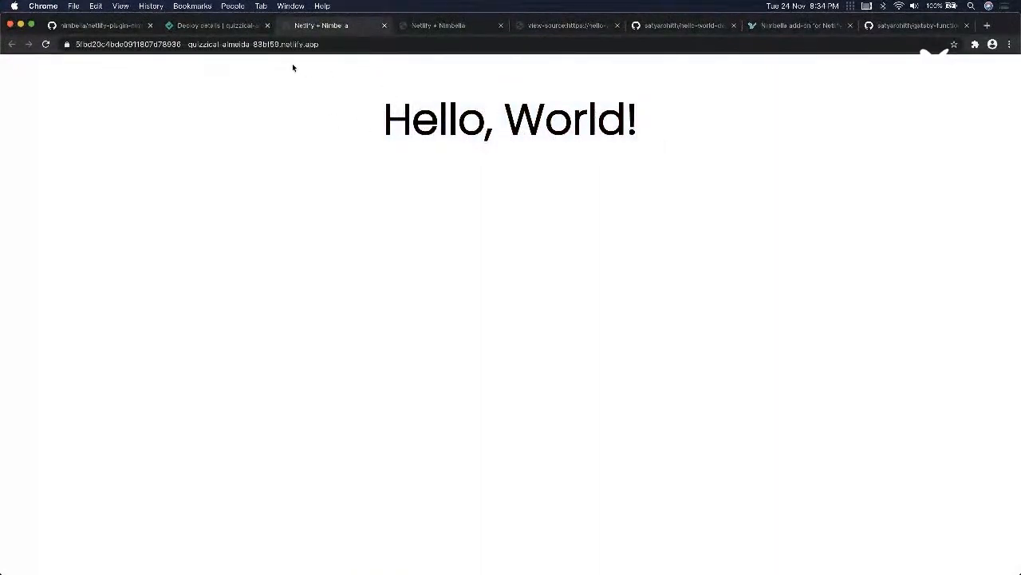
pyautogui.moveTo(353, 38)
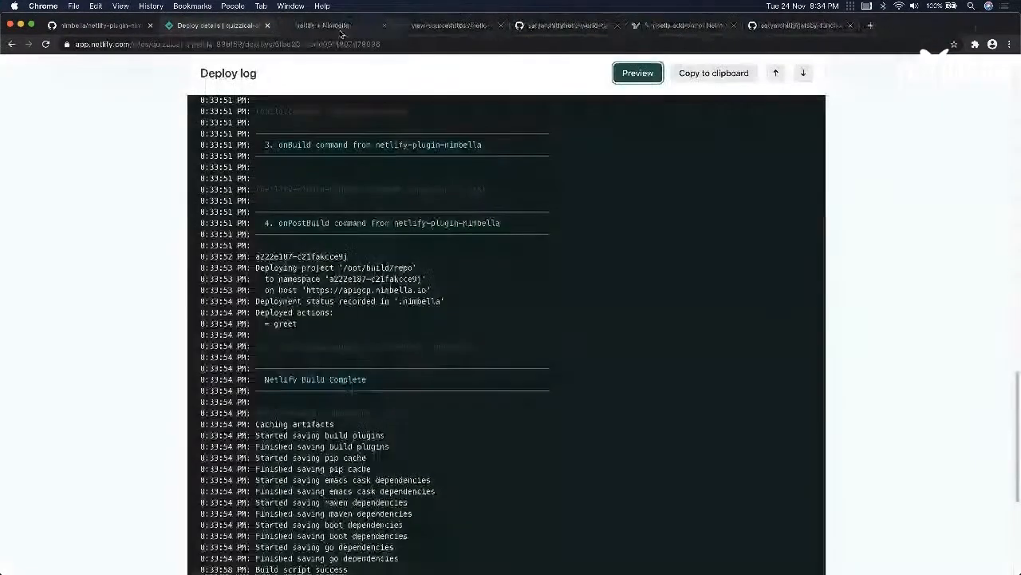
pyautogui.click(311, 32)
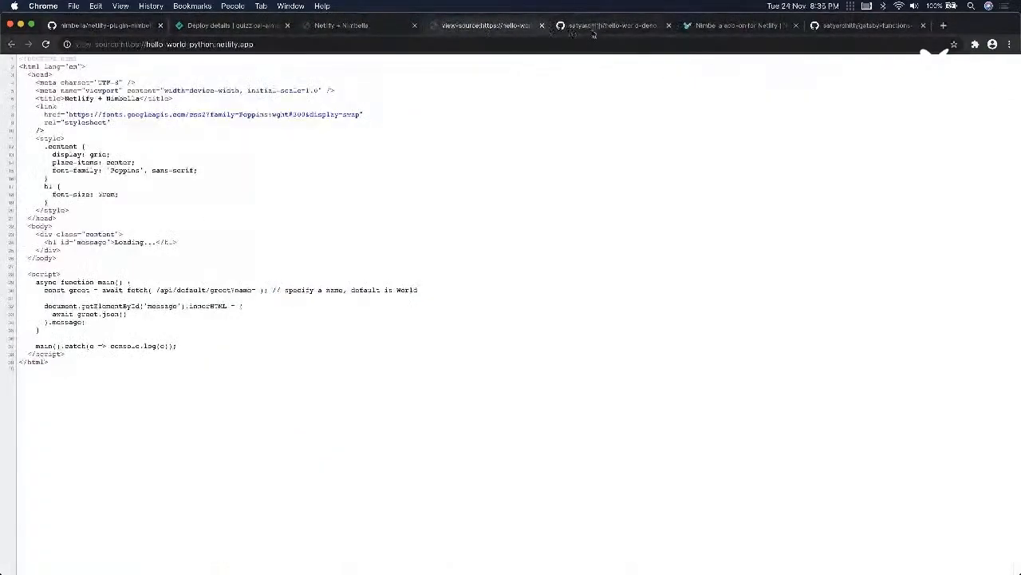
pyautogui.click(615, 26)
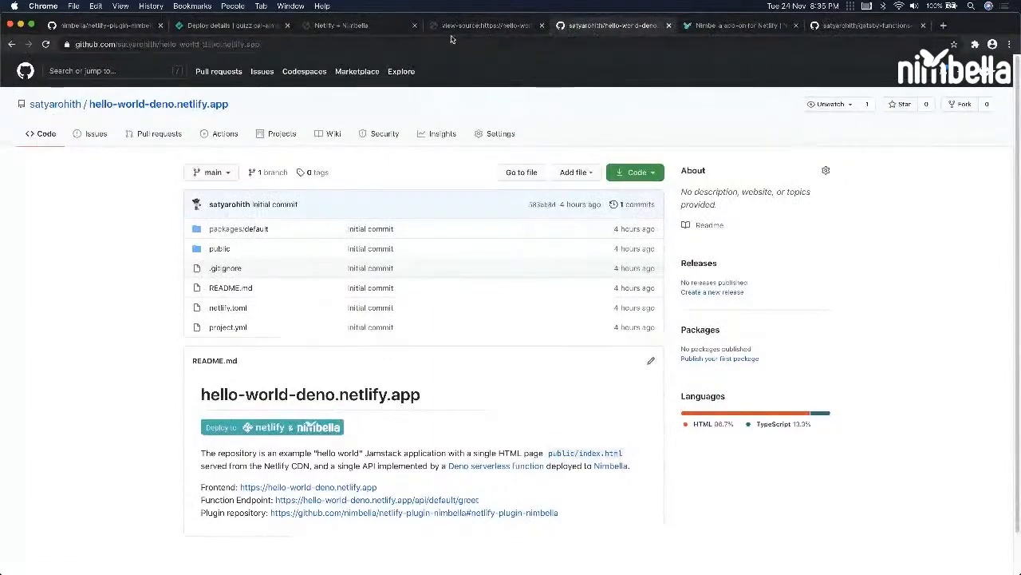
# - Navigate to github.com/nimbella/hello-world-python.netlify.app and open its netlify.toml
pyautogui.click(160, 44)
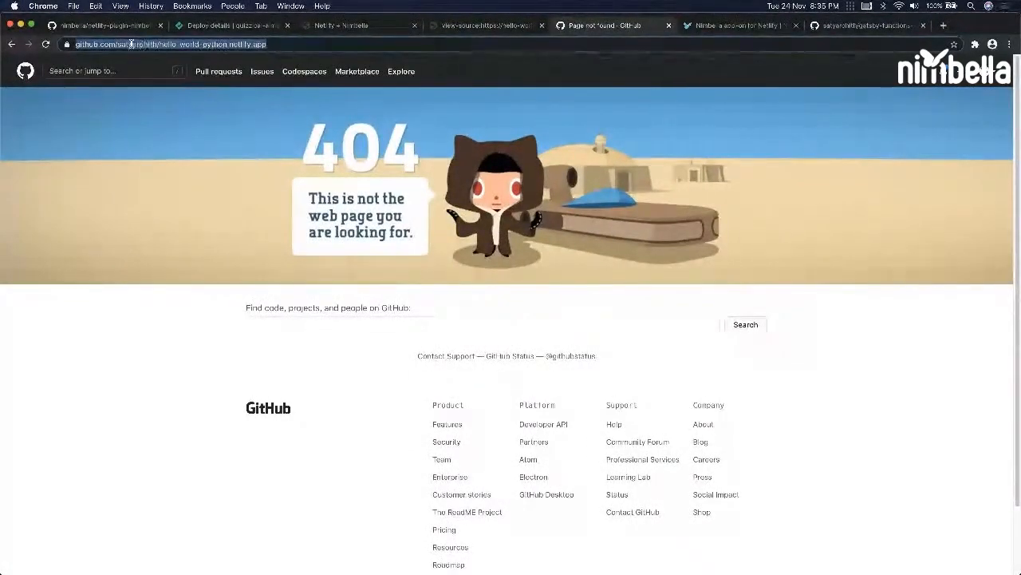
pyautogui.click(168, 46)
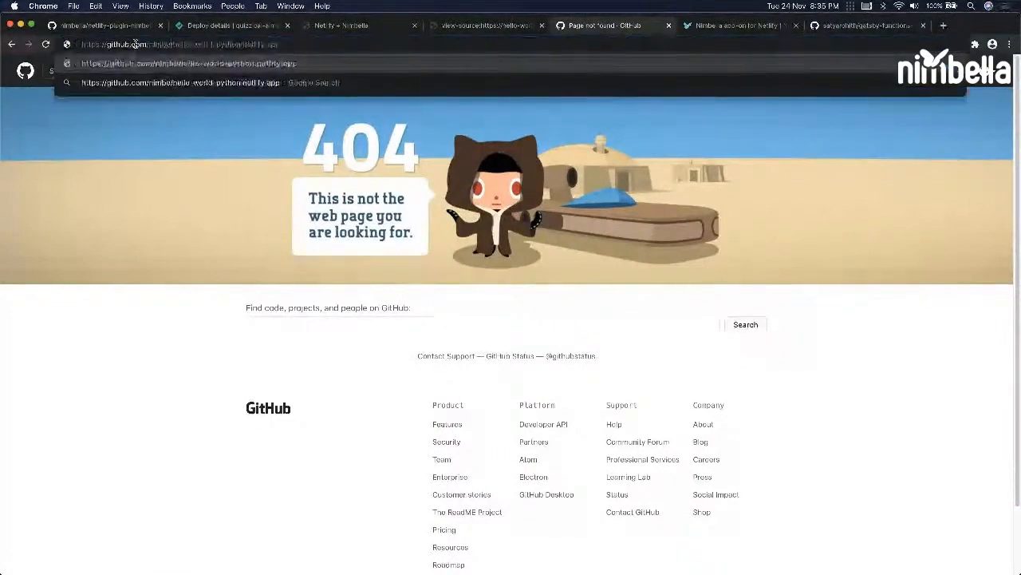
pyautogui.press('Enter')
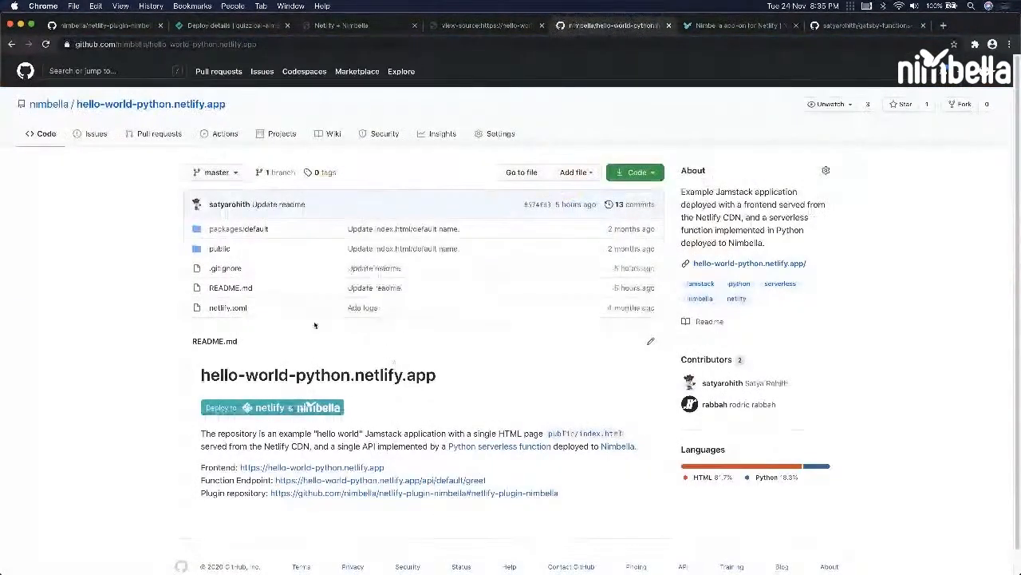
pyautogui.moveTo(219, 248)
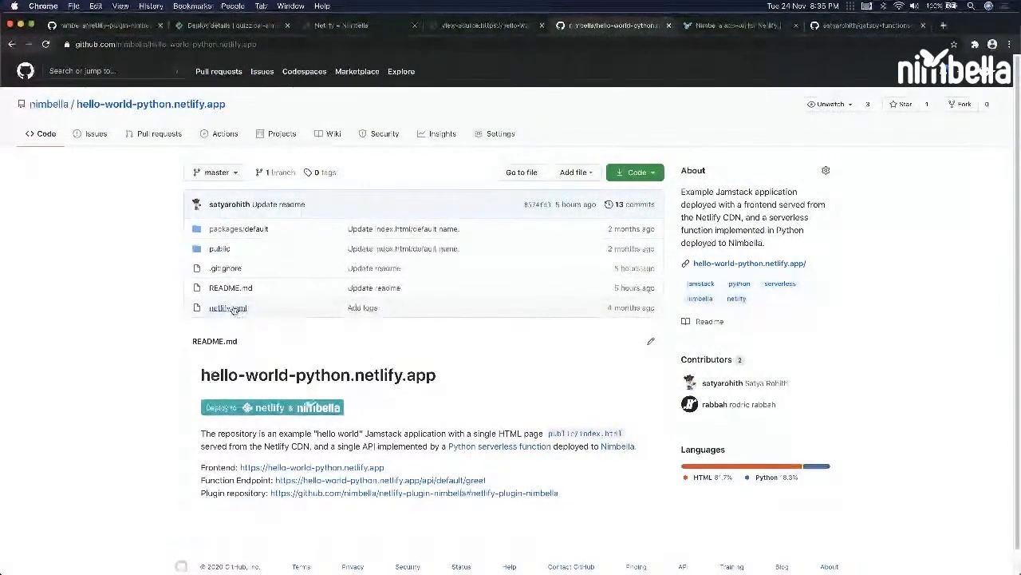
pyautogui.click(228, 308)
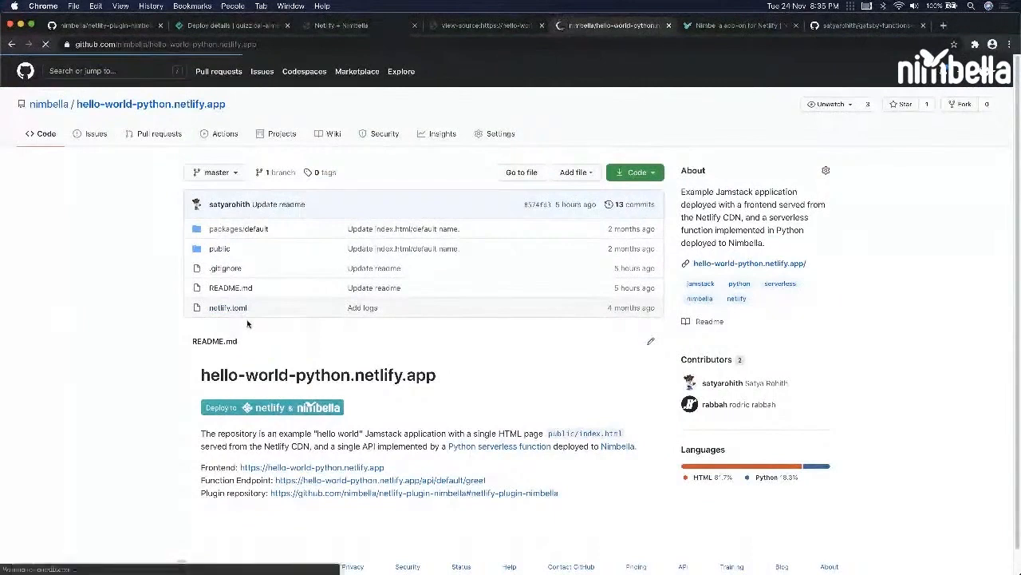
pyautogui.click(228, 308)
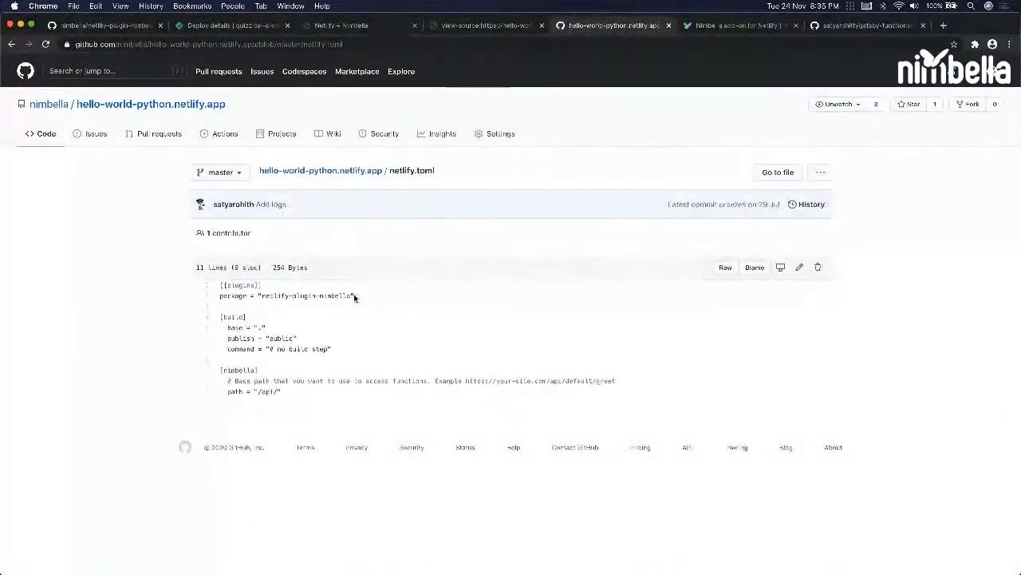
pyautogui.moveTo(220, 285); pyautogui.dragTo(355, 296)
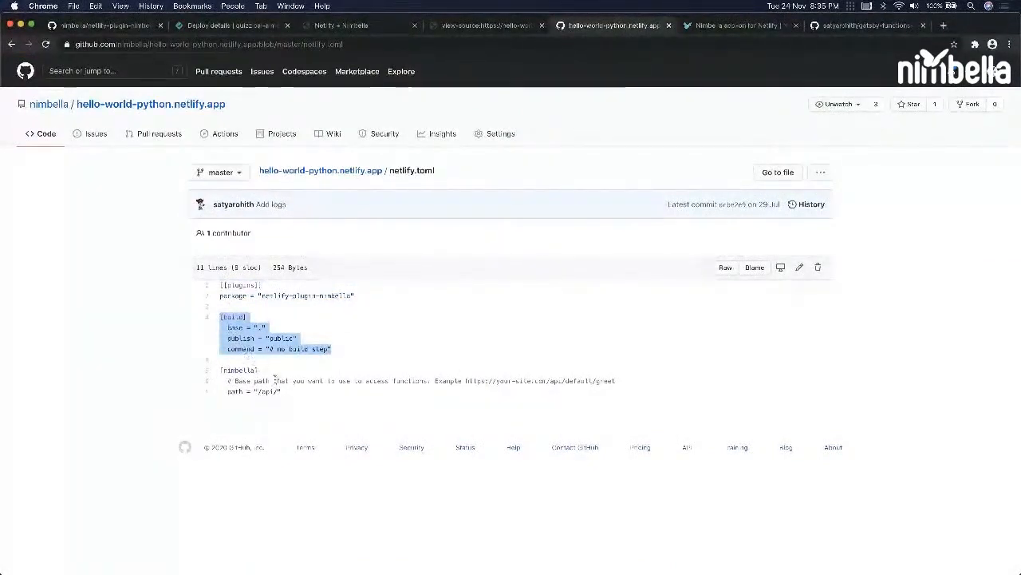
pyautogui.moveTo(287, 394)
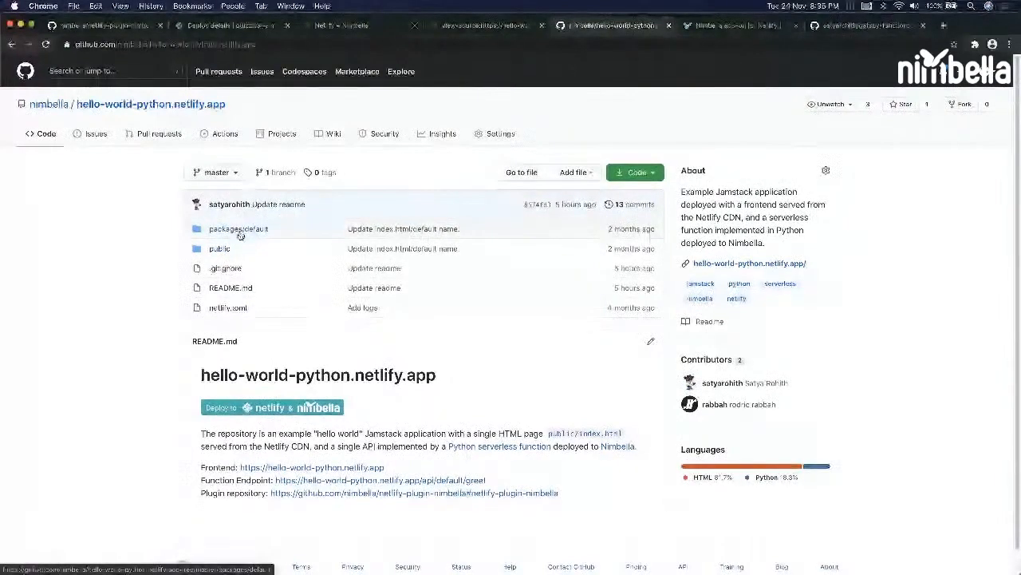
# - Browse into packages/default and read the greet.py Python function source
pyautogui.click(238, 229)
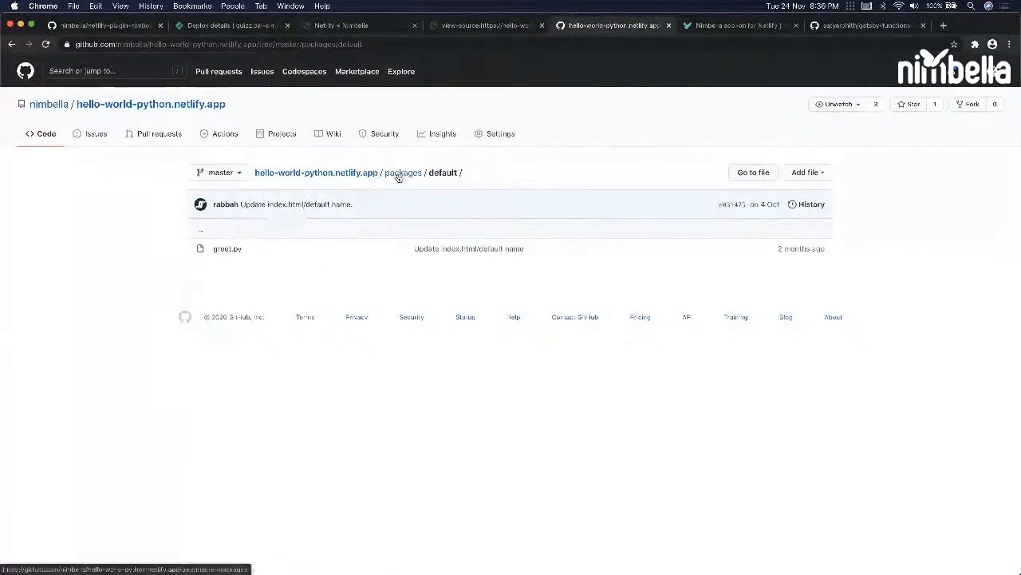
pyautogui.click(401, 172)
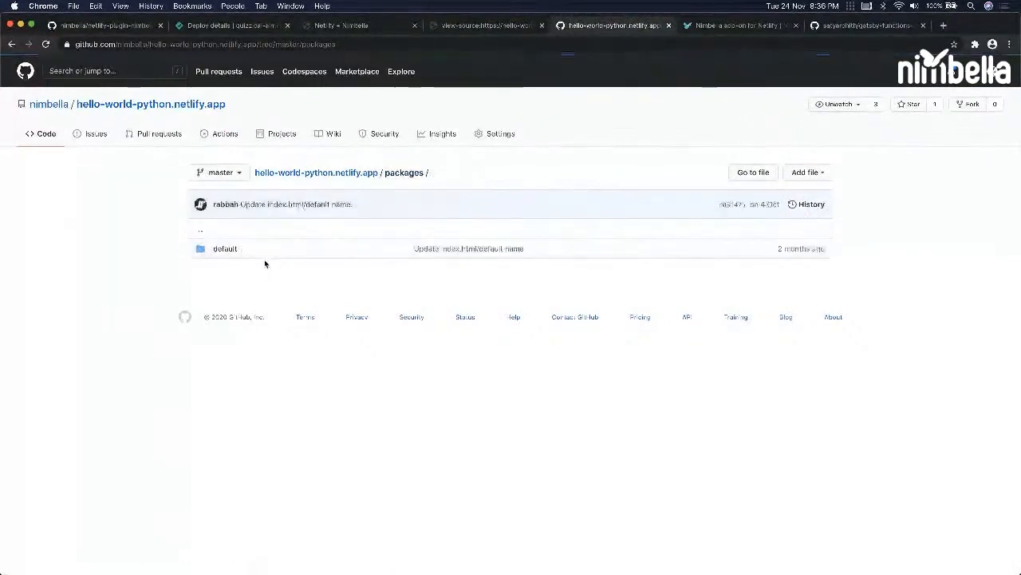
pyautogui.moveTo(248, 255)
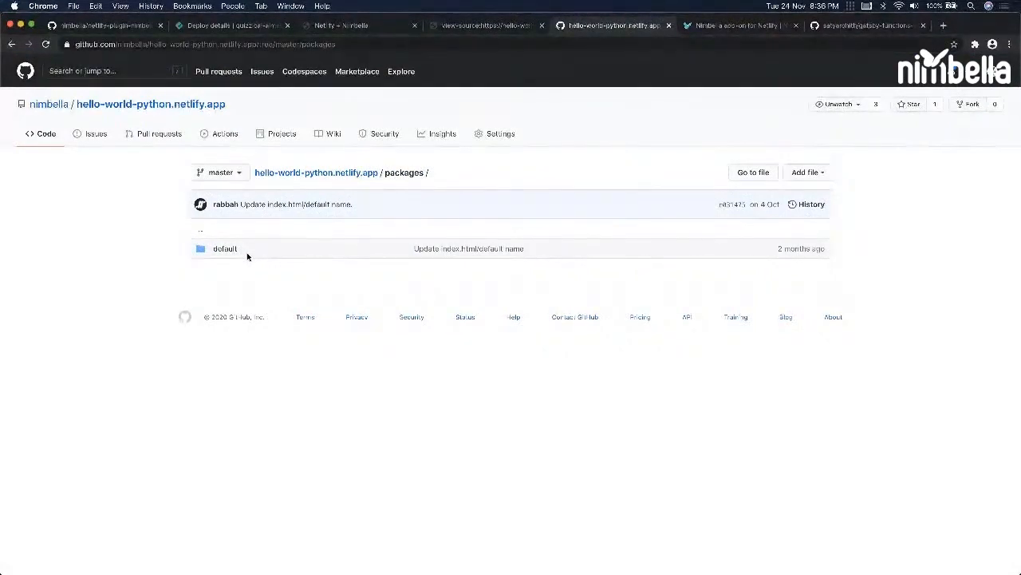
pyautogui.moveTo(225, 249)
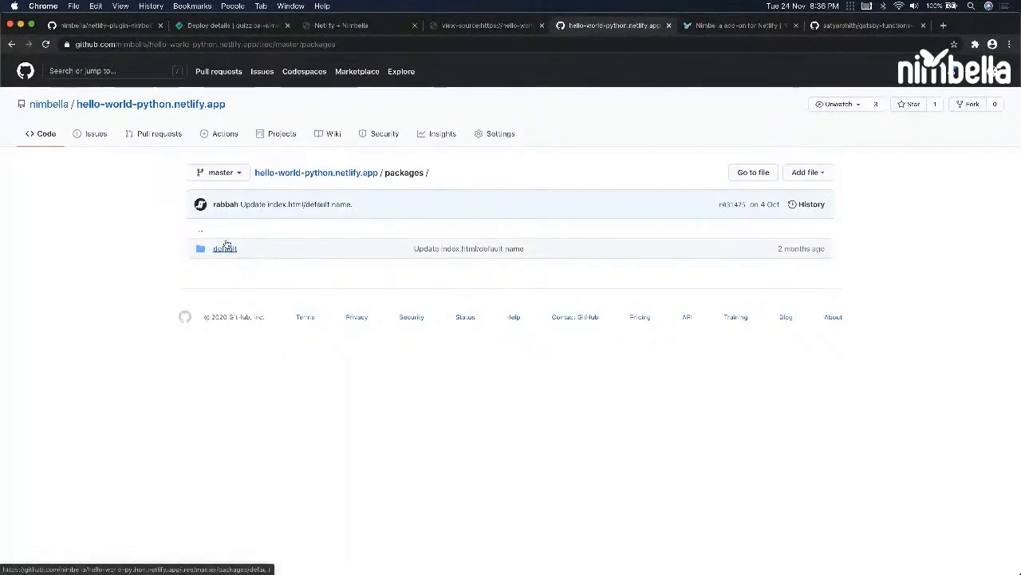
pyautogui.click(224, 249)
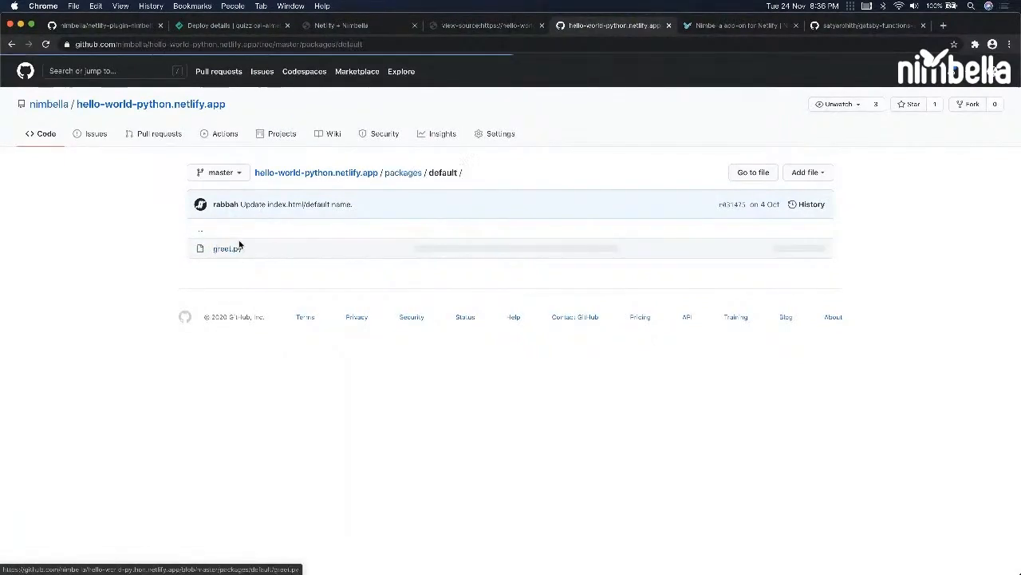
pyautogui.click(226, 248)
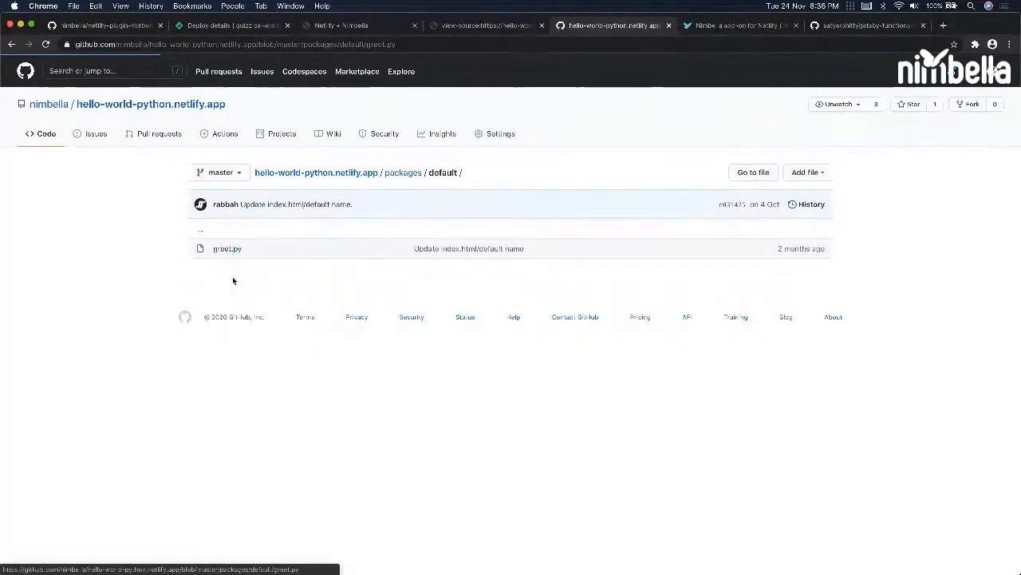
pyautogui.click(228, 248)
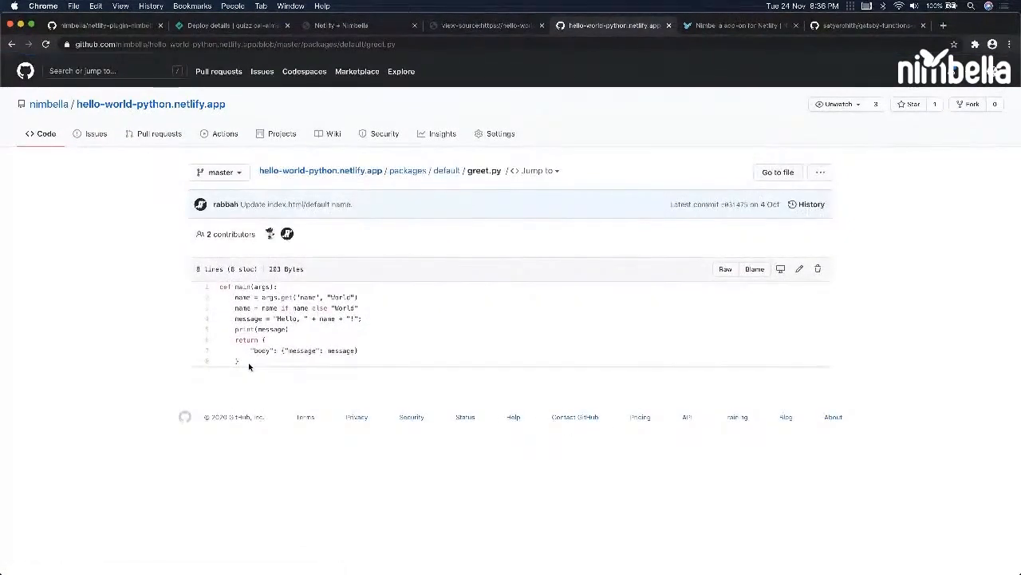
pyautogui.moveTo(231, 318); pyautogui.dragTo(235, 361)
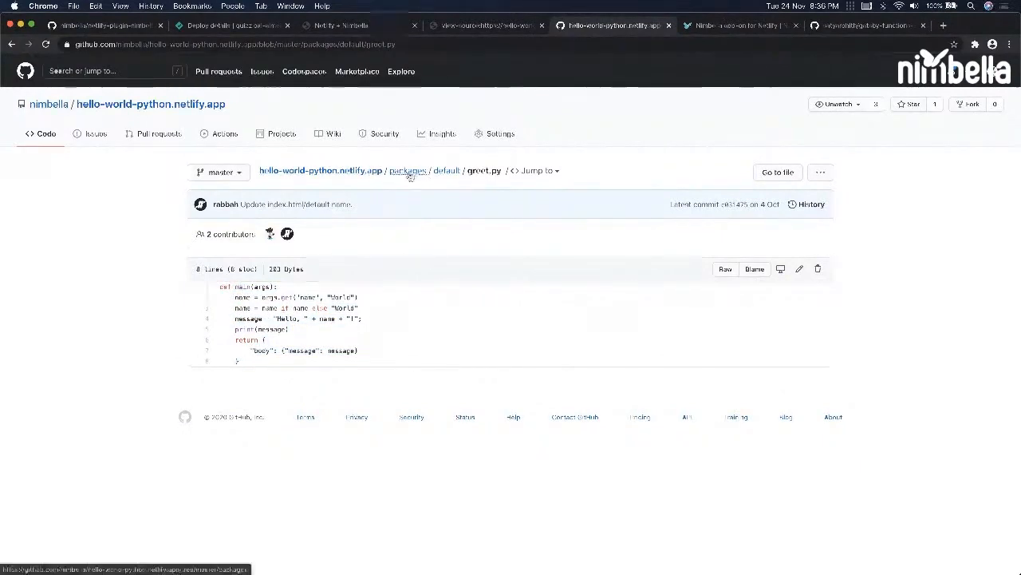
# - Review public/index.html fetching /api/default/greet, then close the hello-world-python tab
pyautogui.click(407, 170)
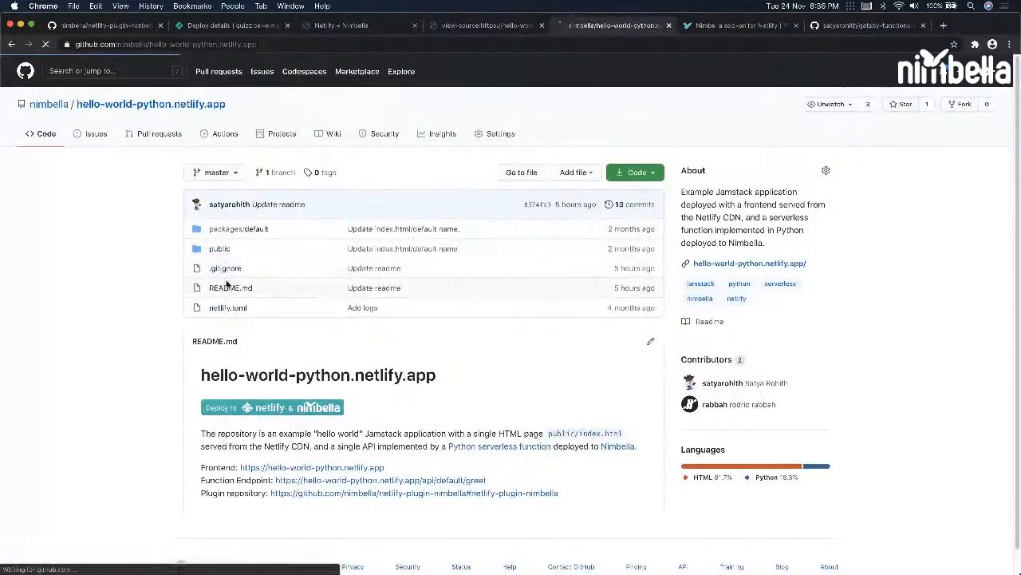
pyautogui.click(219, 249)
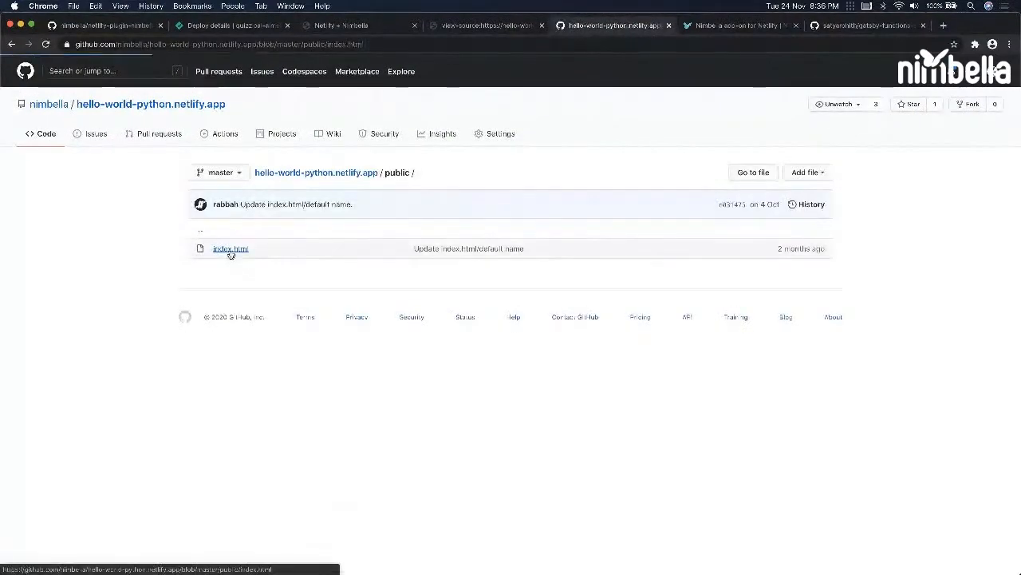
pyautogui.click(230, 249)
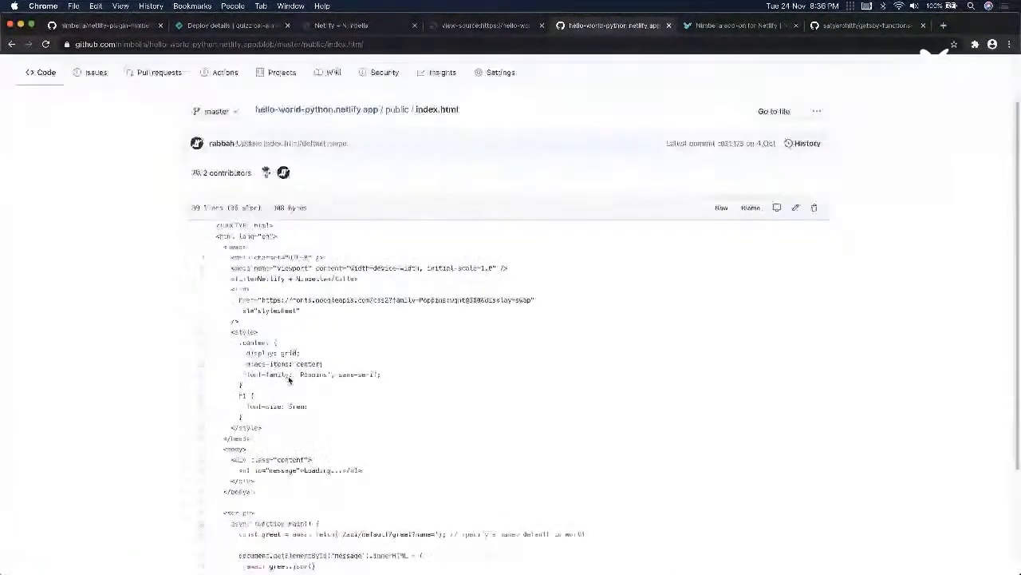
pyautogui.scroll(-3)
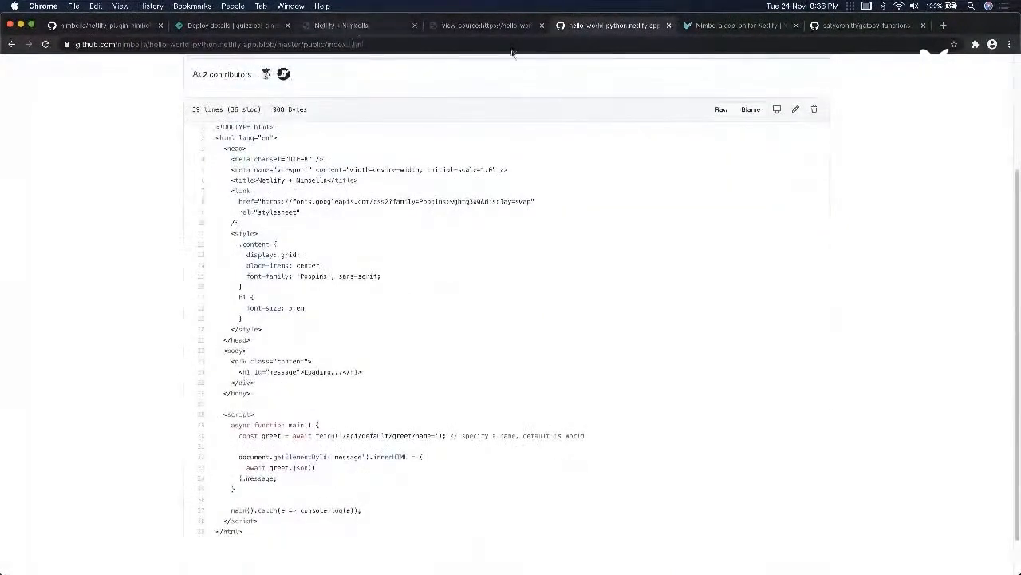
pyautogui.click(608, 25)
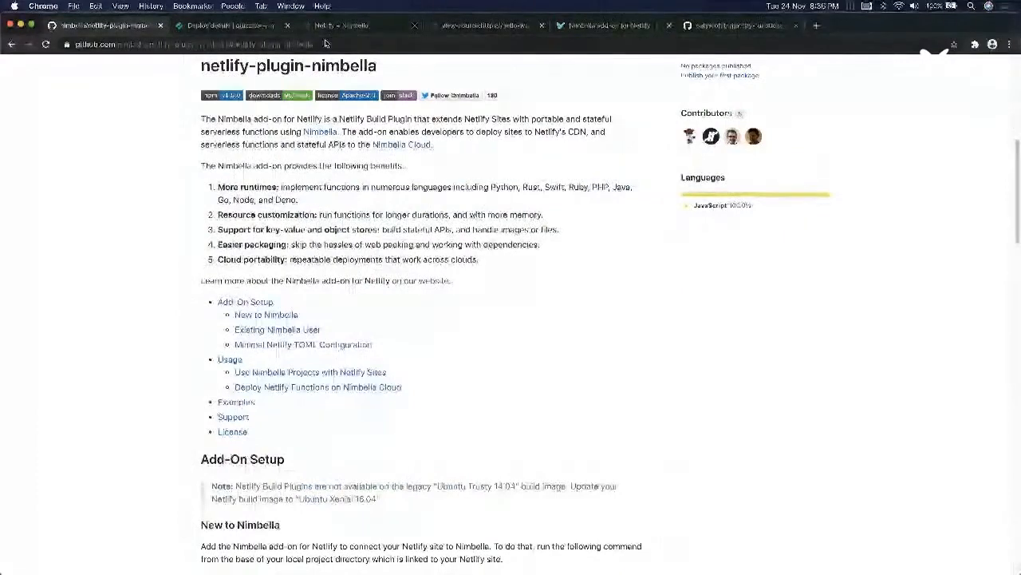
# - Open the hello-world-deno.netlify.app example repository from the plugin README
pyautogui.click(829, 28)
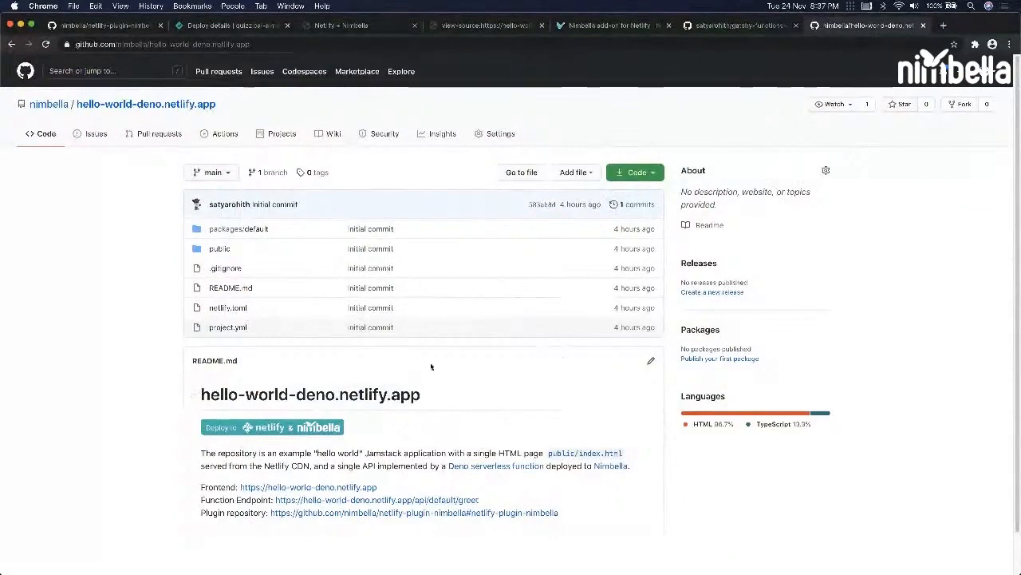
pyautogui.moveTo(220, 250)
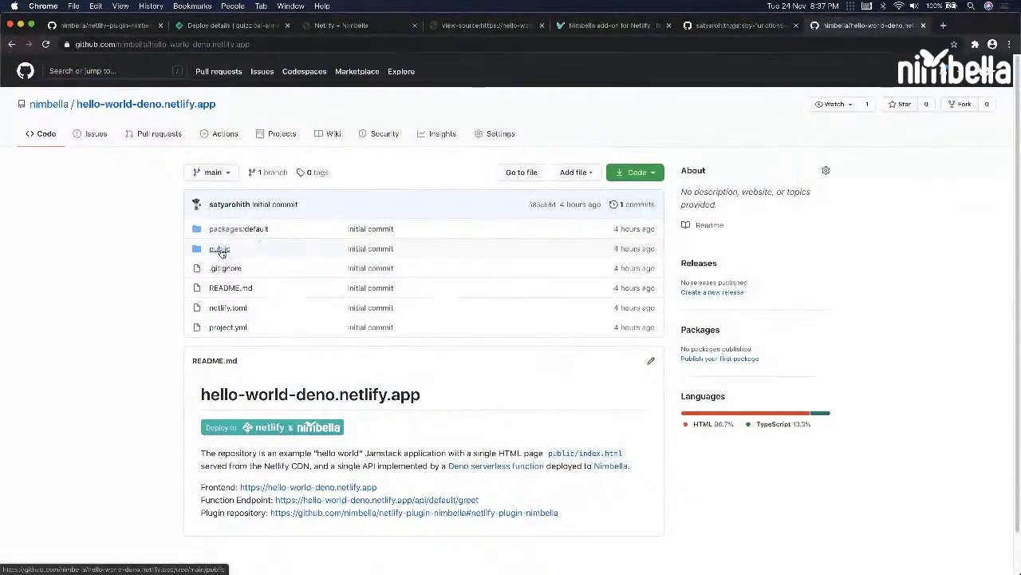
# - Review the Deno greet.ts function in packages/default
pyautogui.click(219, 248)
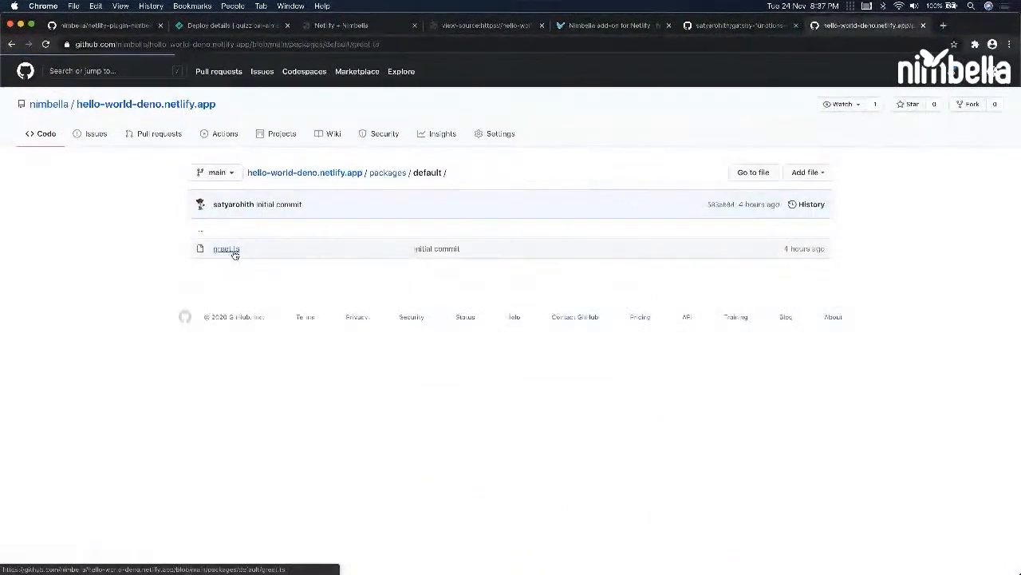
pyautogui.click(226, 248)
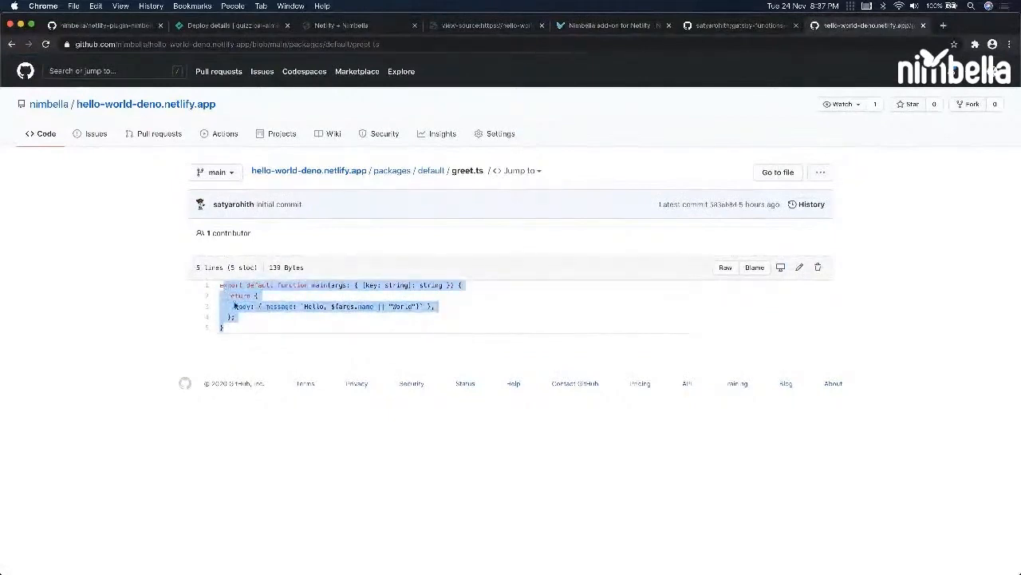
pyautogui.click(333, 225)
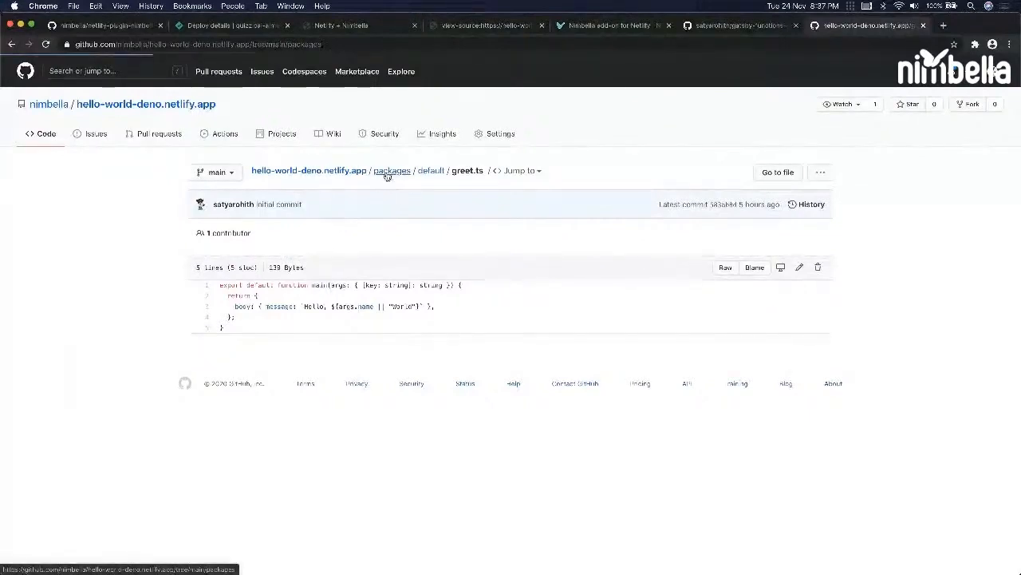
# - Open project.yml and highlight the deno:1.3.0 action's 15000 timeout value
pyautogui.click(391, 170)
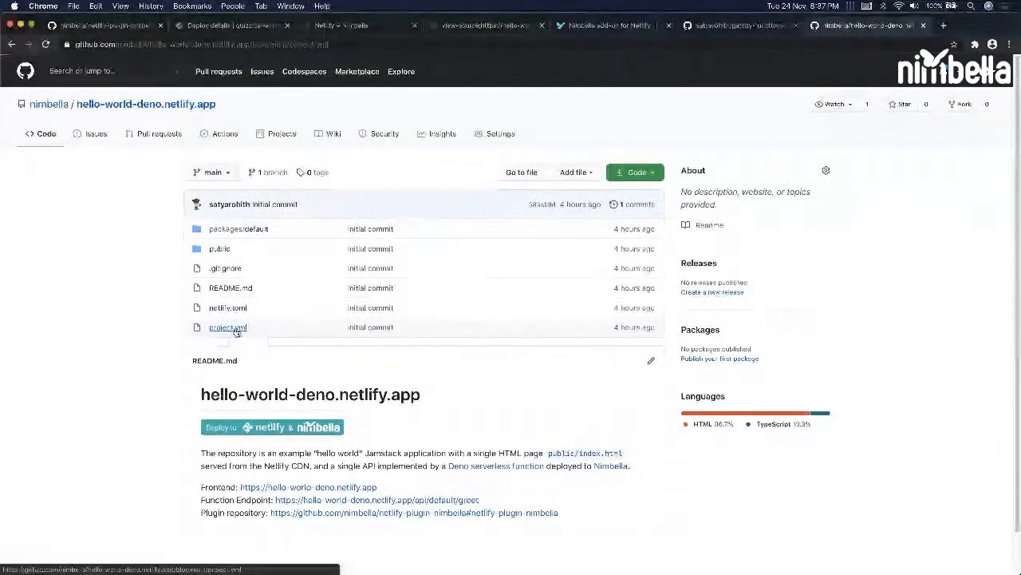
pyautogui.click(227, 328)
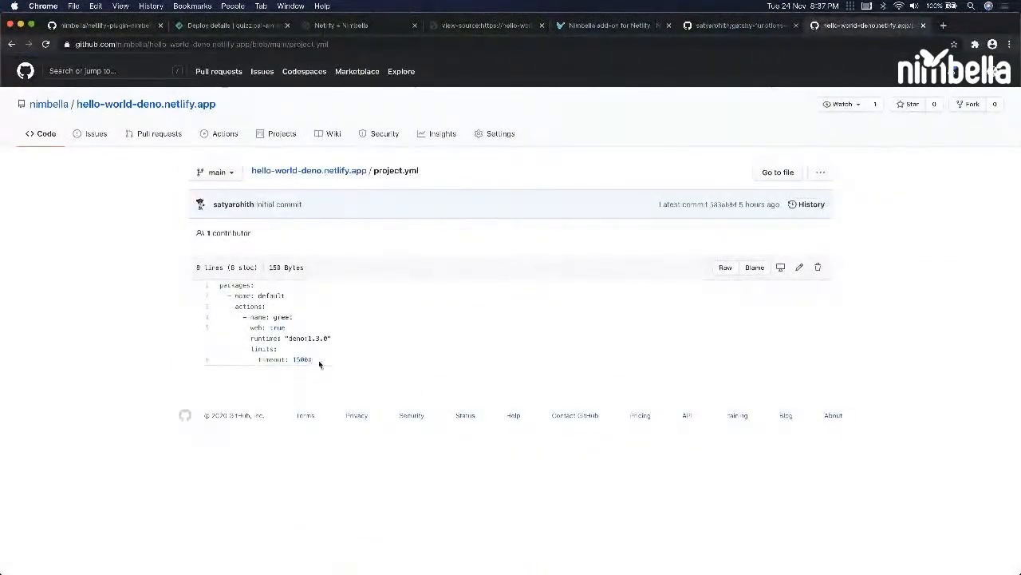
pyautogui.doubleClick(305, 339)
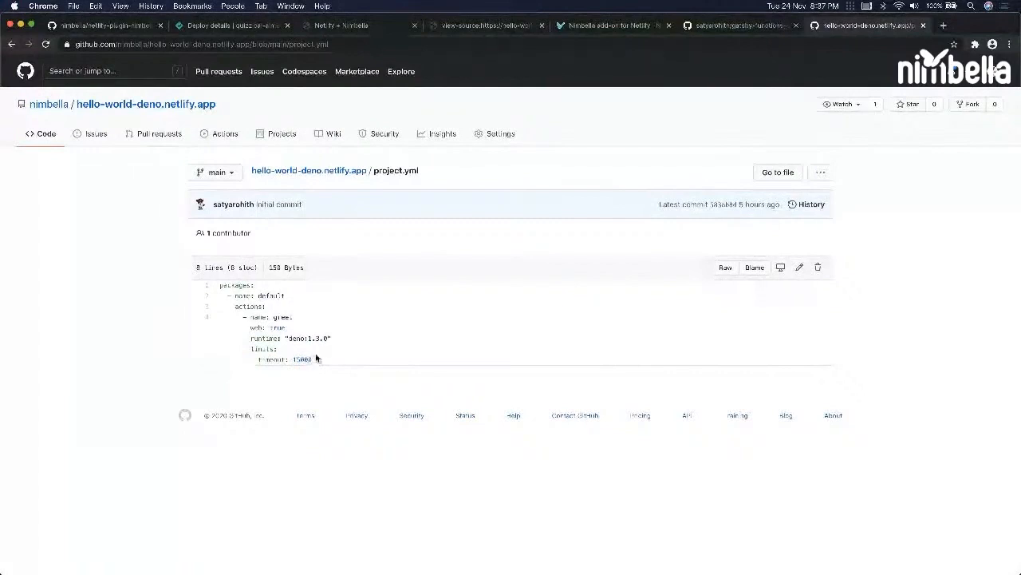
pyautogui.click(308, 170)
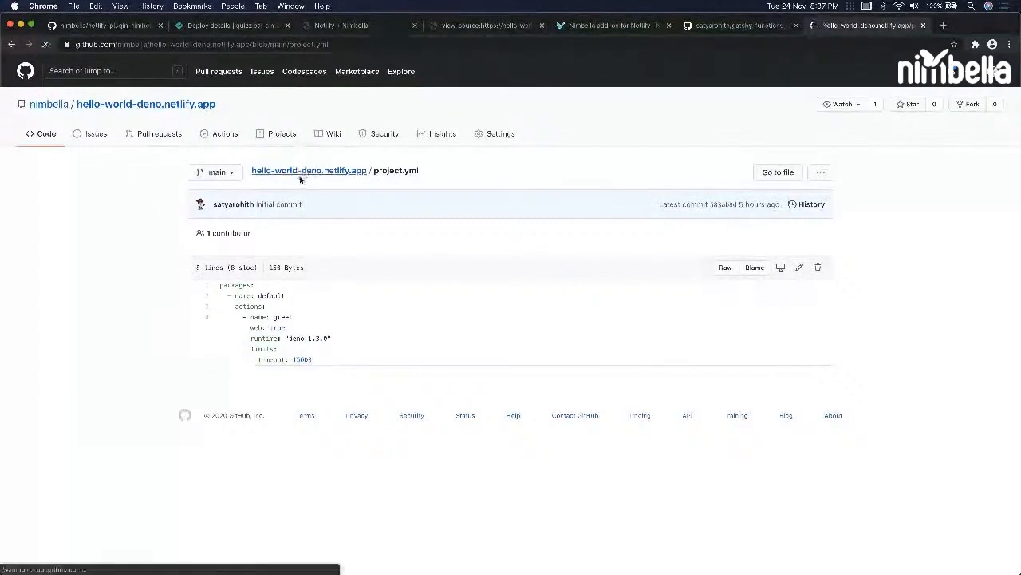
# - Return to the netlify-plugin-nimbella README and scroll to its contents and Add-On Setup
pyautogui.click(308, 170)
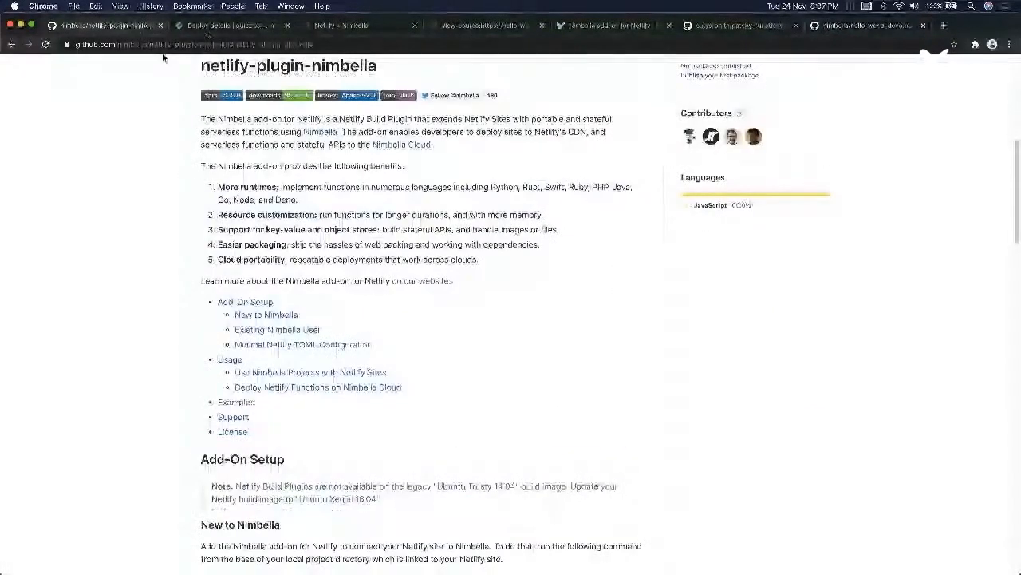
pyautogui.scroll(-3)
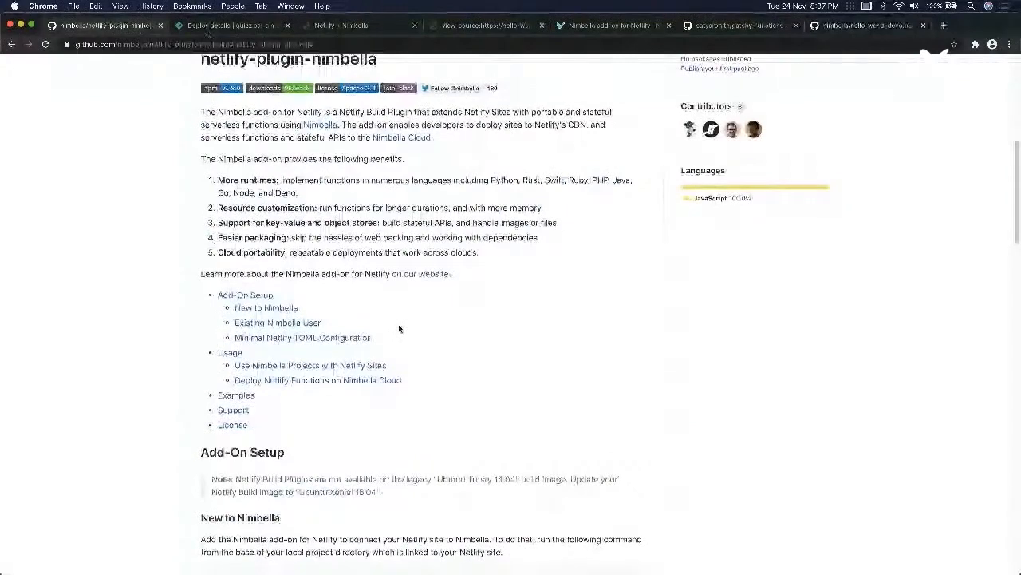
pyautogui.scroll(-3)
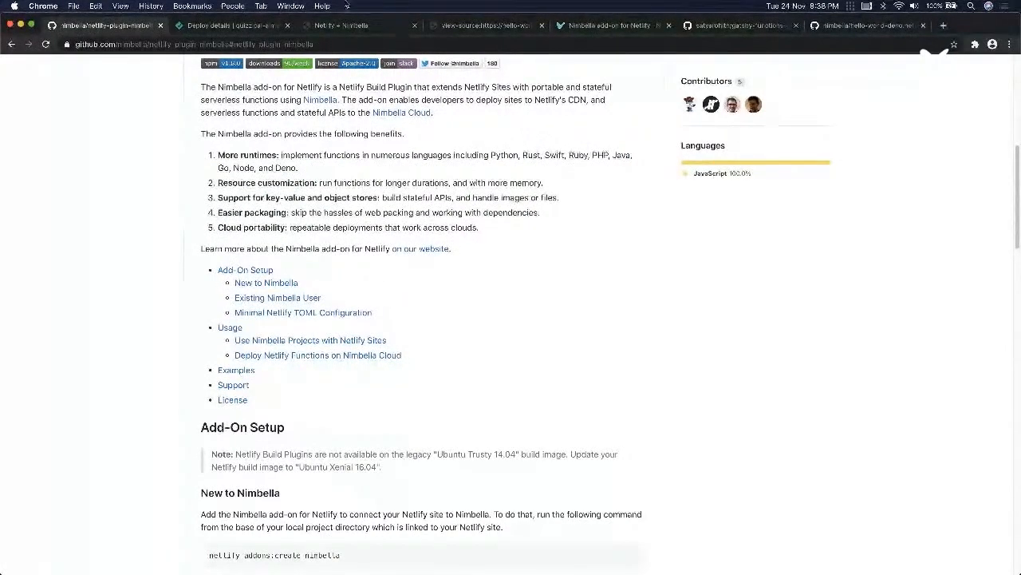
pyautogui.click(215, 26)
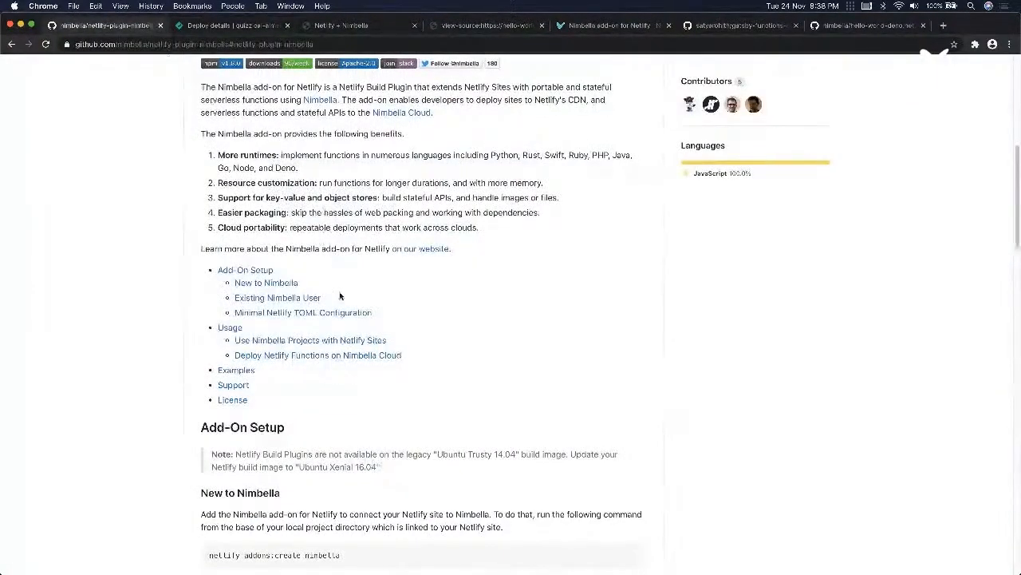
pyautogui.scroll(-3)
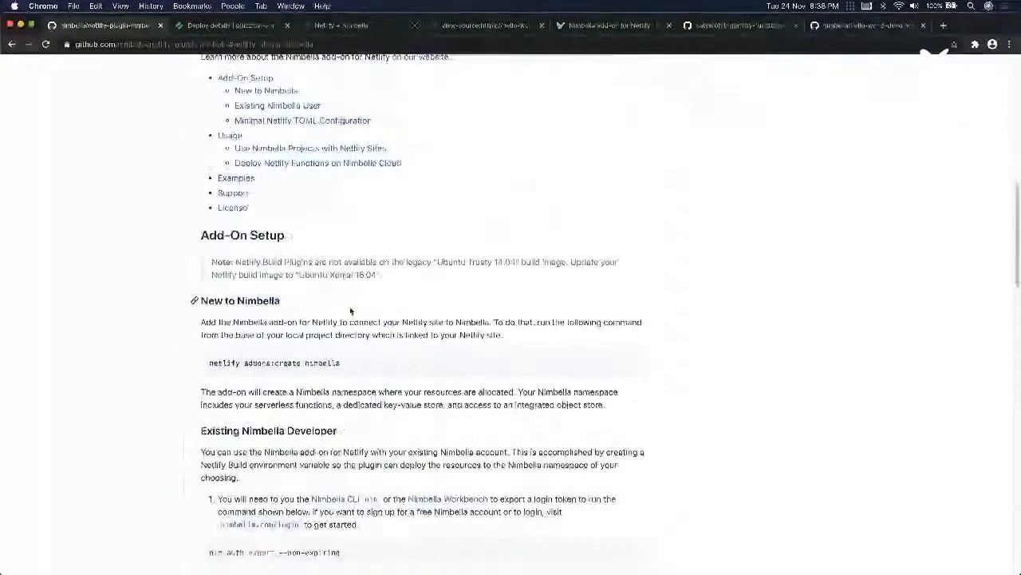
pyautogui.scroll(-3)
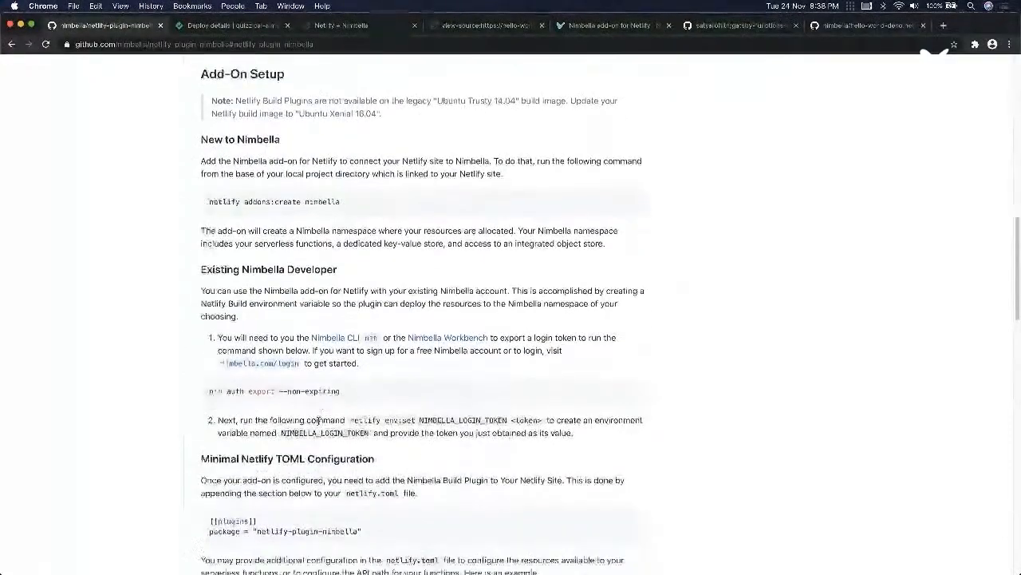
pyautogui.scroll(-3)
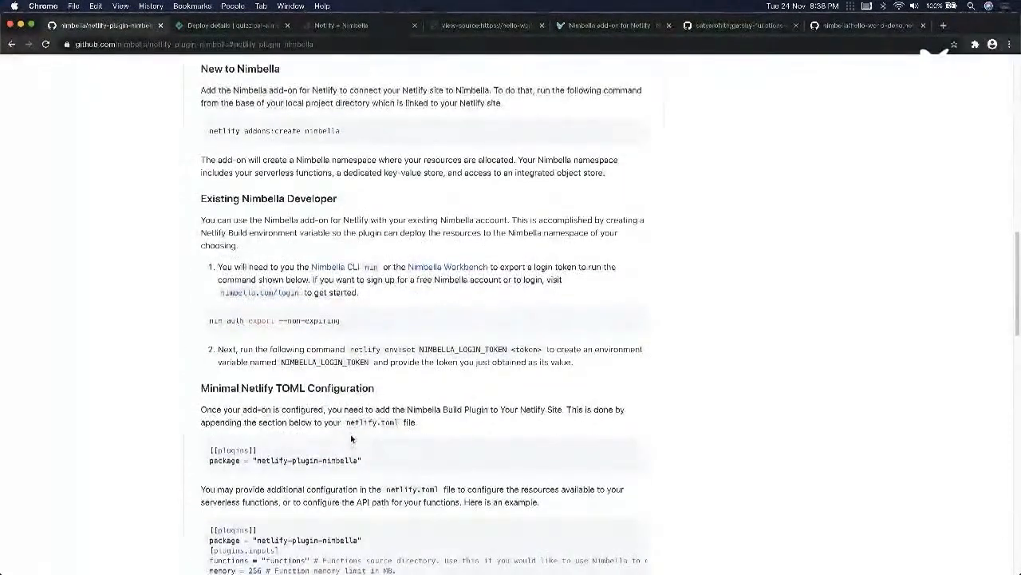
pyautogui.scroll(3)
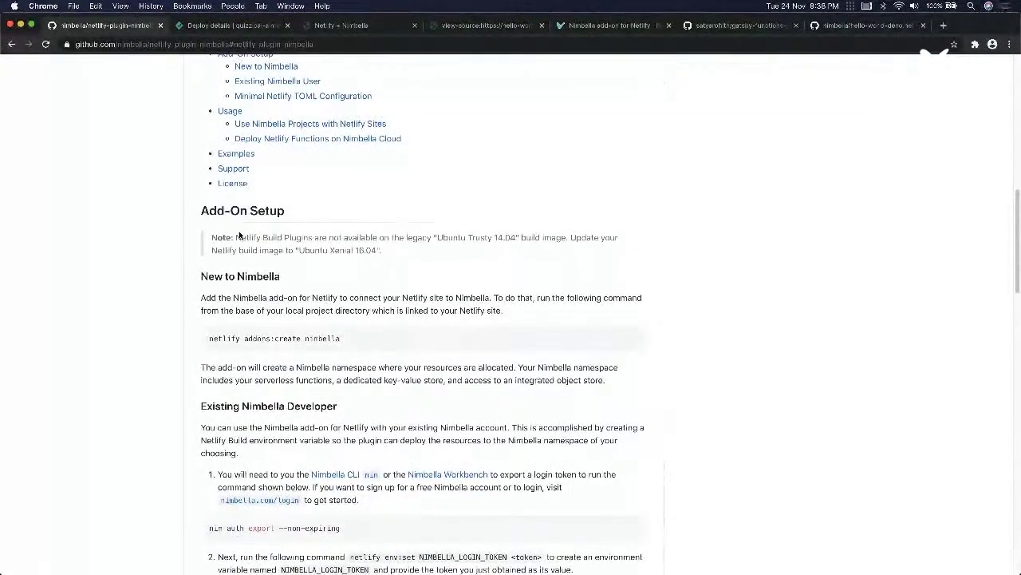
pyautogui.moveTo(207, 346)
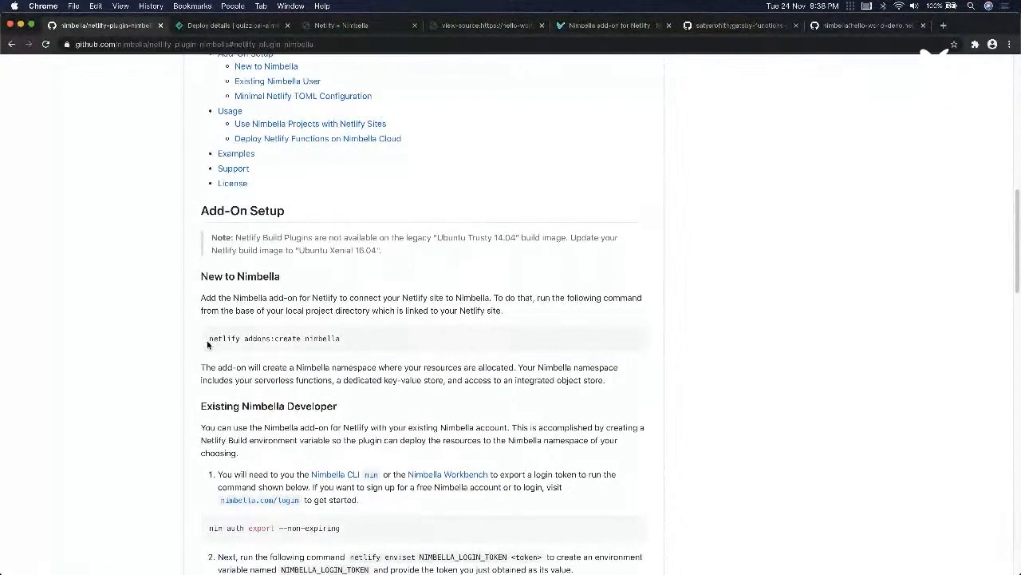
pyautogui.doubleClick(275, 337)
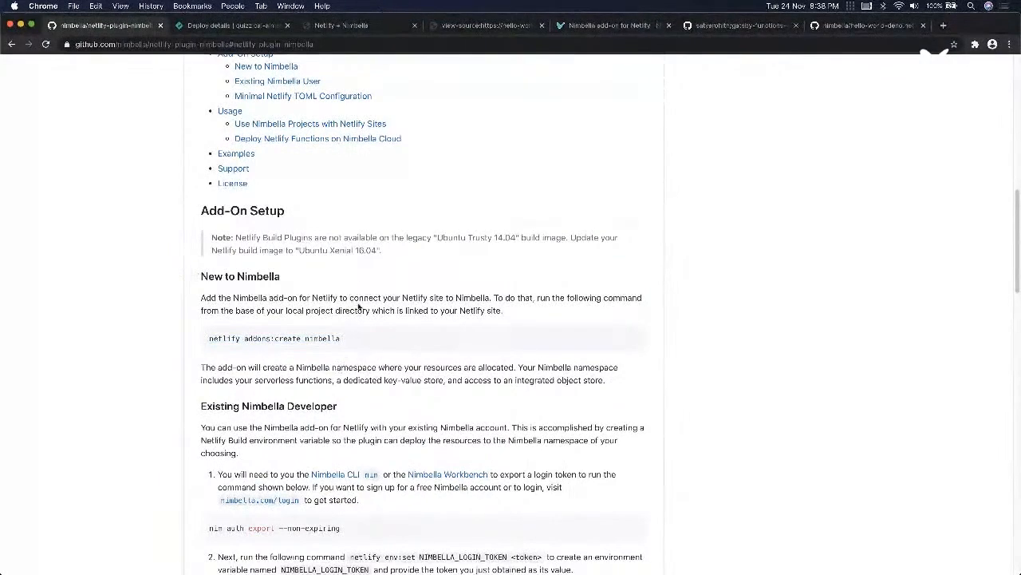
pyautogui.scroll(-3)
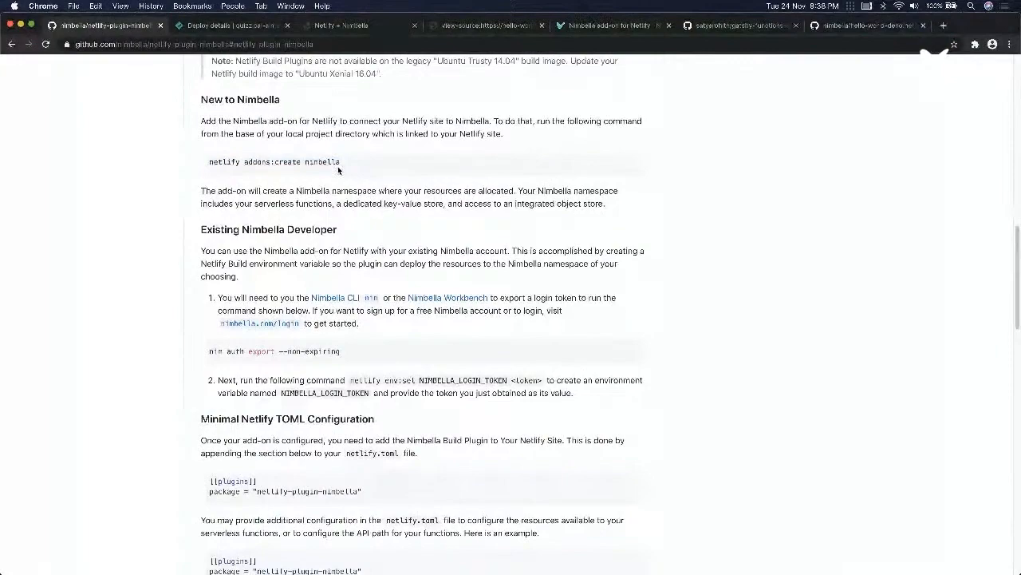
pyautogui.moveTo(338, 250)
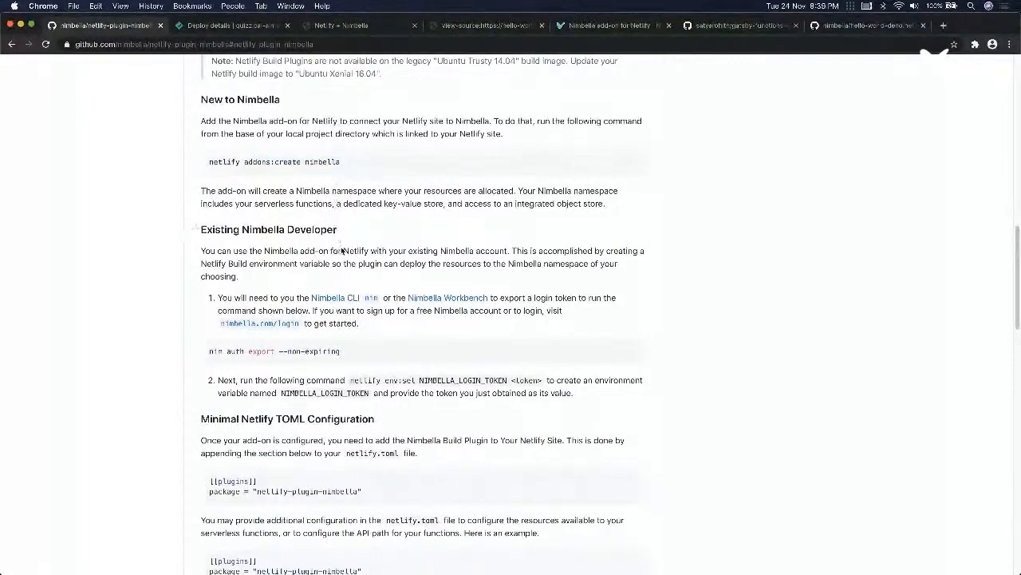
pyautogui.scroll(-3)
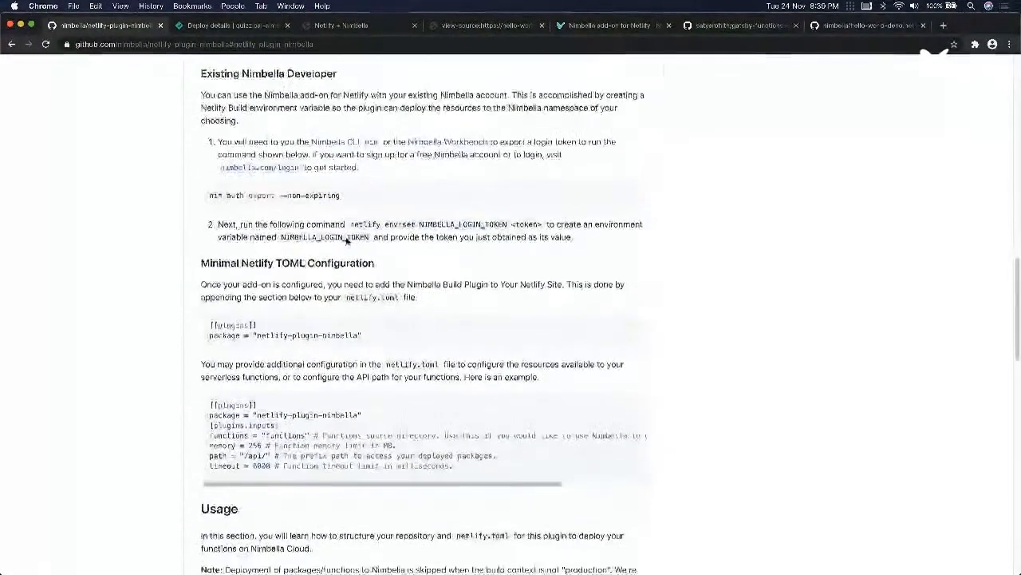
pyautogui.scroll(-3)
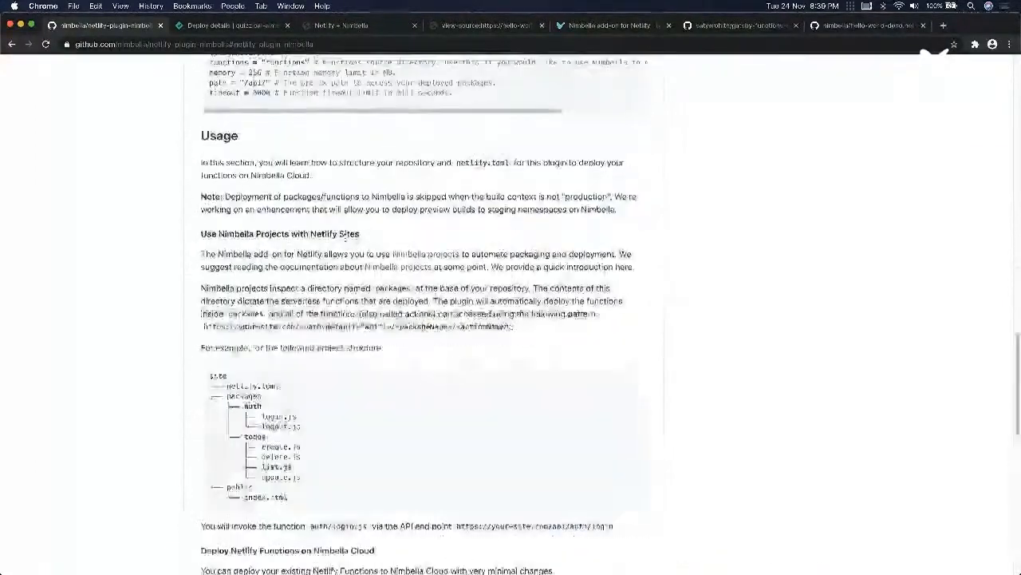
pyautogui.scroll(3)
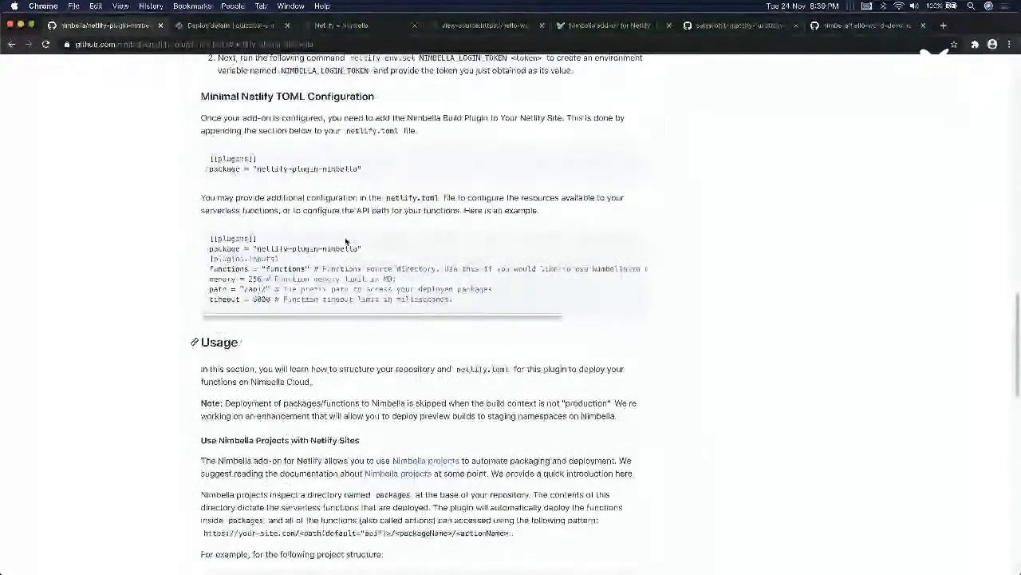
pyautogui.scroll(3)
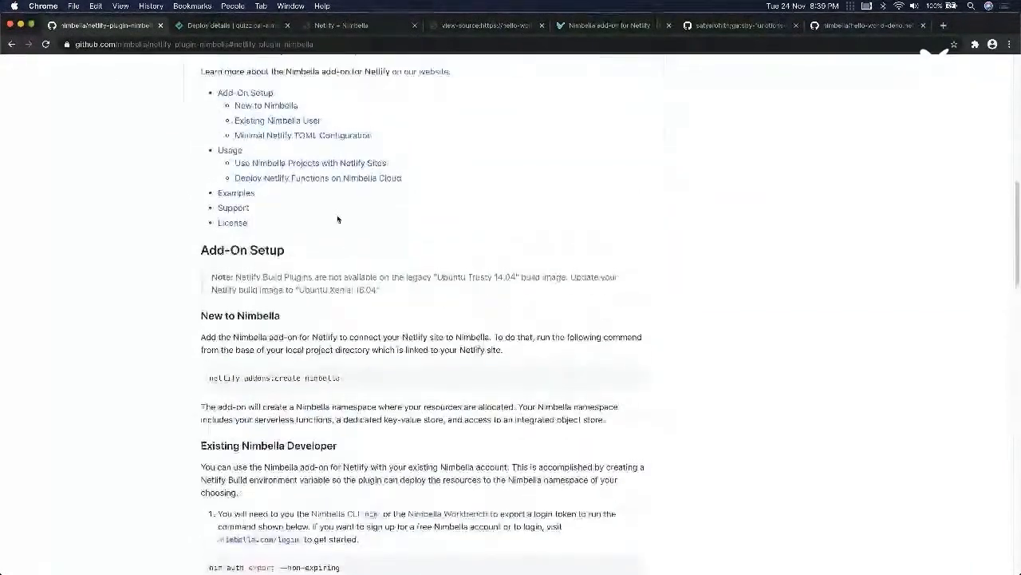
pyautogui.scroll(-3)
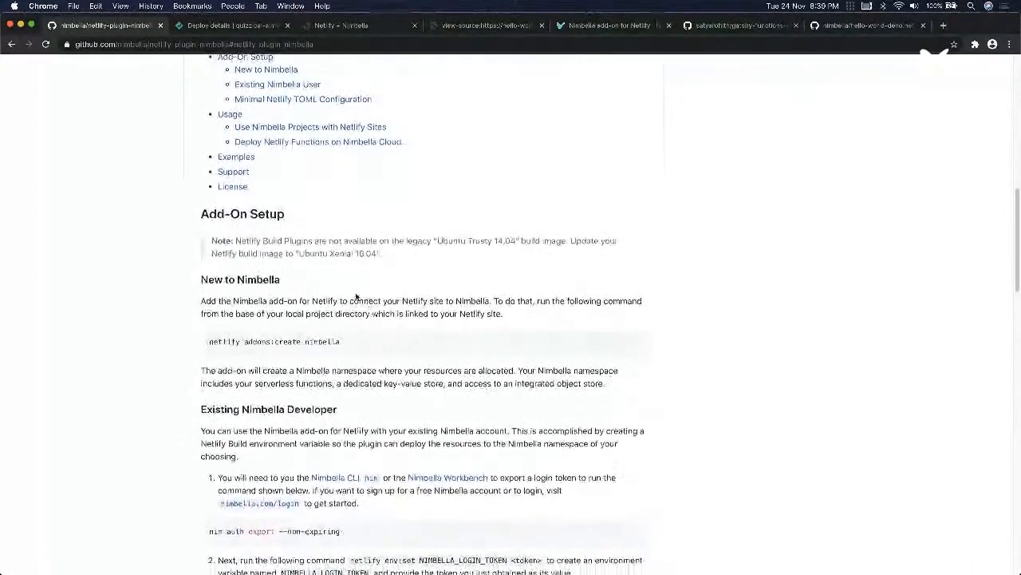
pyautogui.moveTo(316, 209)
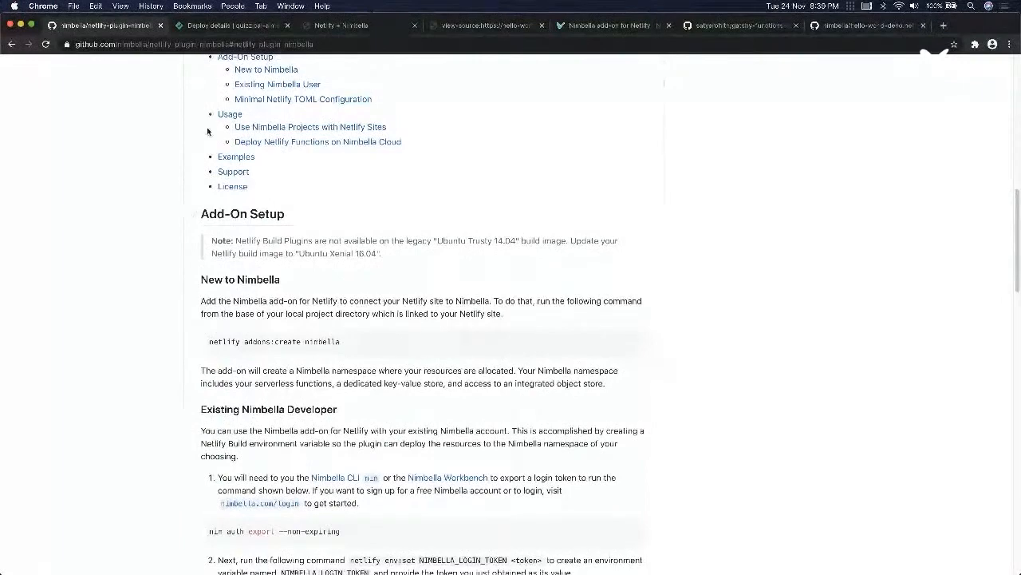
pyautogui.click(226, 29)
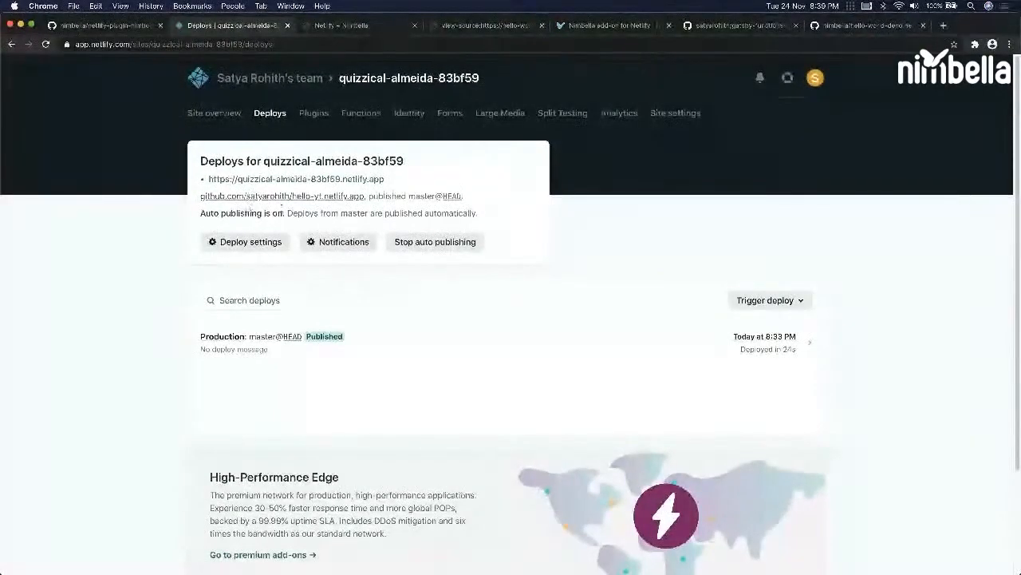
# - Open the hello-yt.netlify.app repository in a new tab, show its clone address, and switch to Terminal
pyautogui.rightClick(271, 195)
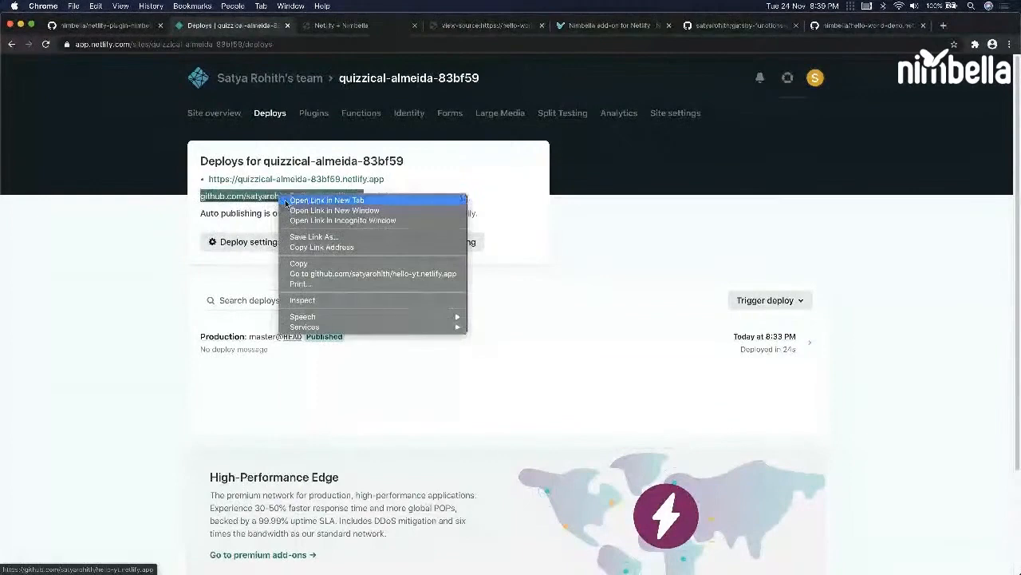
pyautogui.click(327, 200)
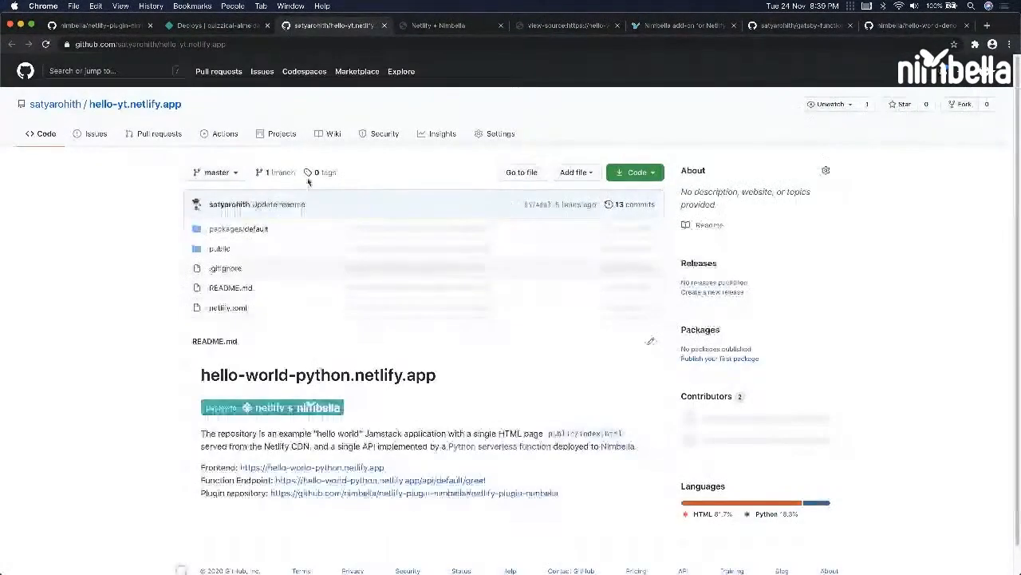
pyautogui.click(634, 172)
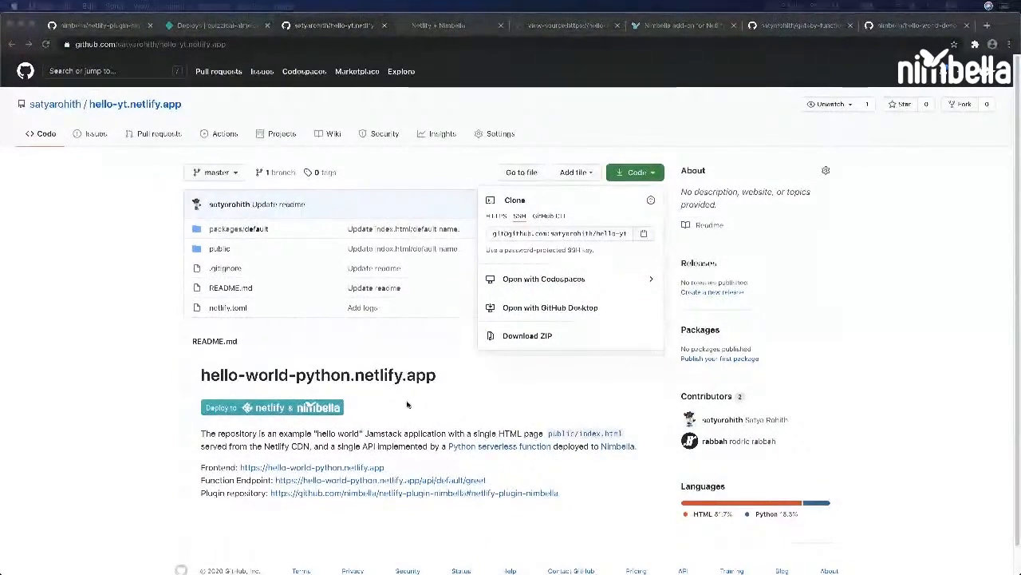
pyautogui.press('cmd+space')
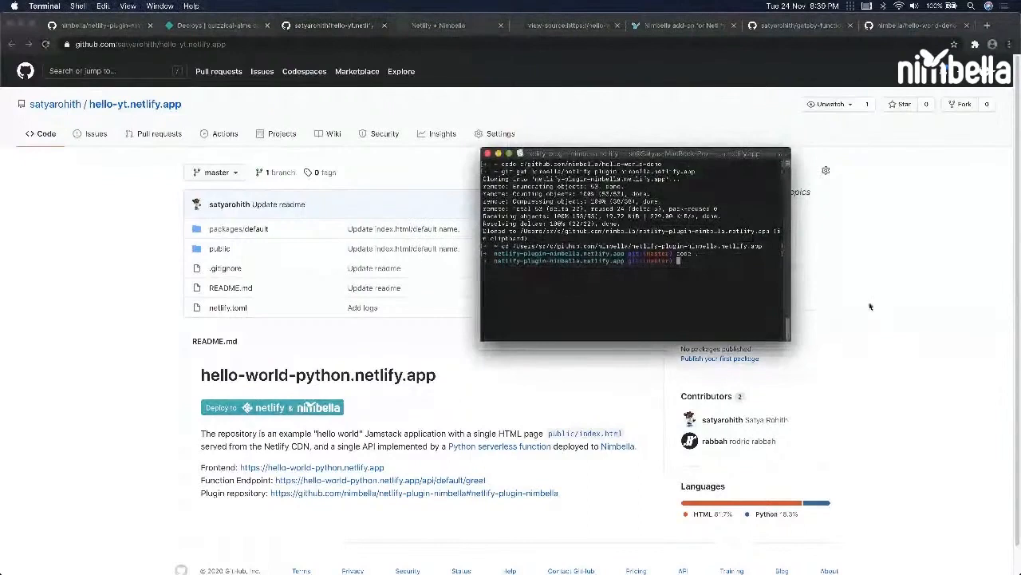
# - Clear the terminal, dismiss the Apple Music notice, and enter 'netlify addons:auth nimbella'
pyautogui.write('cls')
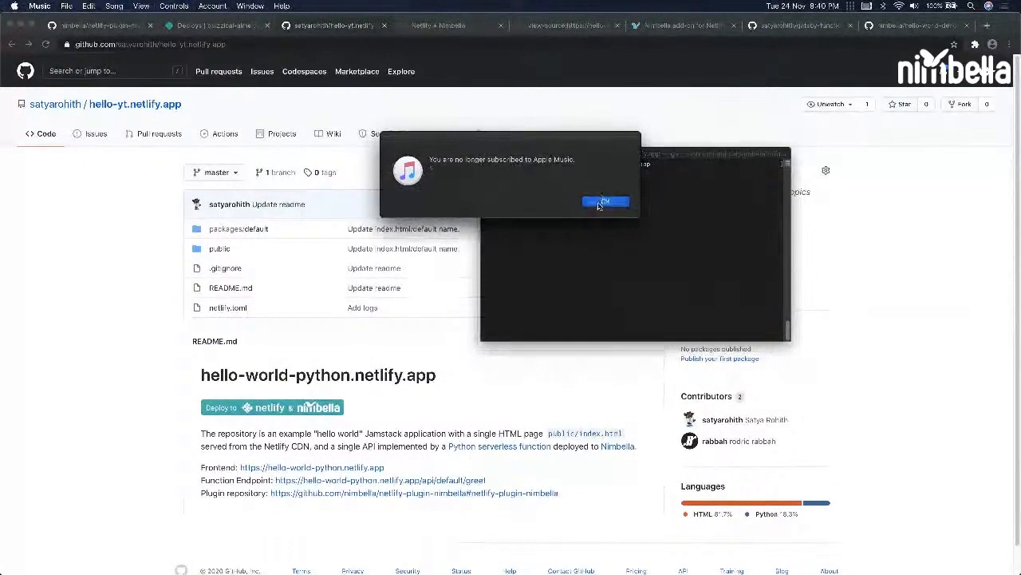
pyautogui.click(605, 200)
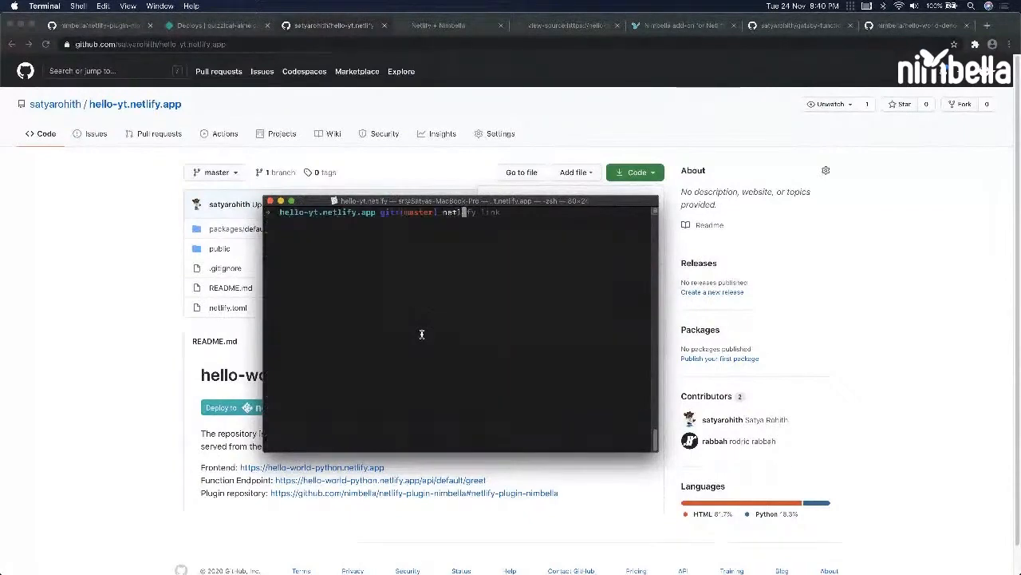
pyautogui.write('netlify addons:auth nimbella')
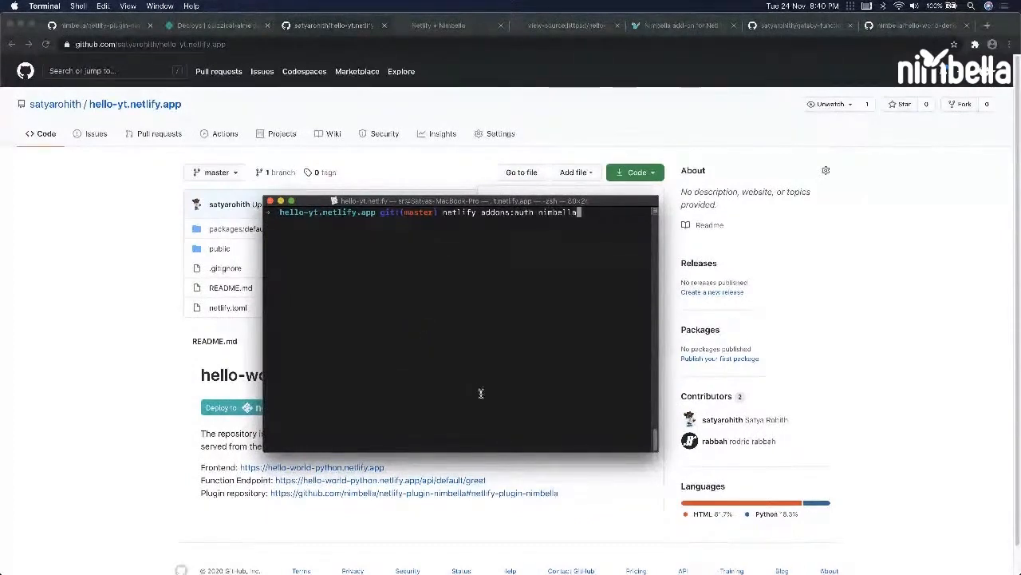
pyautogui.moveTo(507, 344)
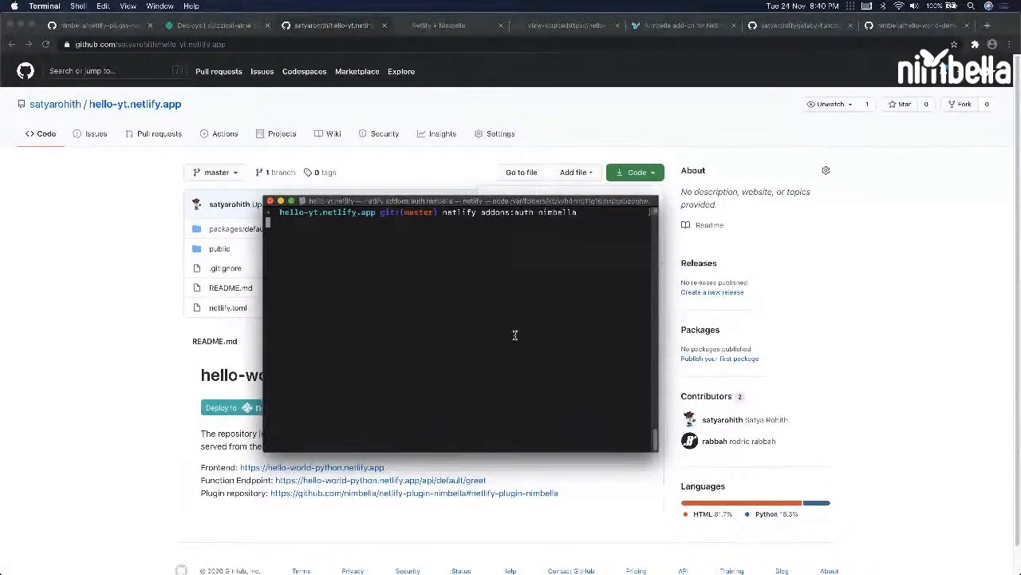
pyautogui.moveTo(496, 313)
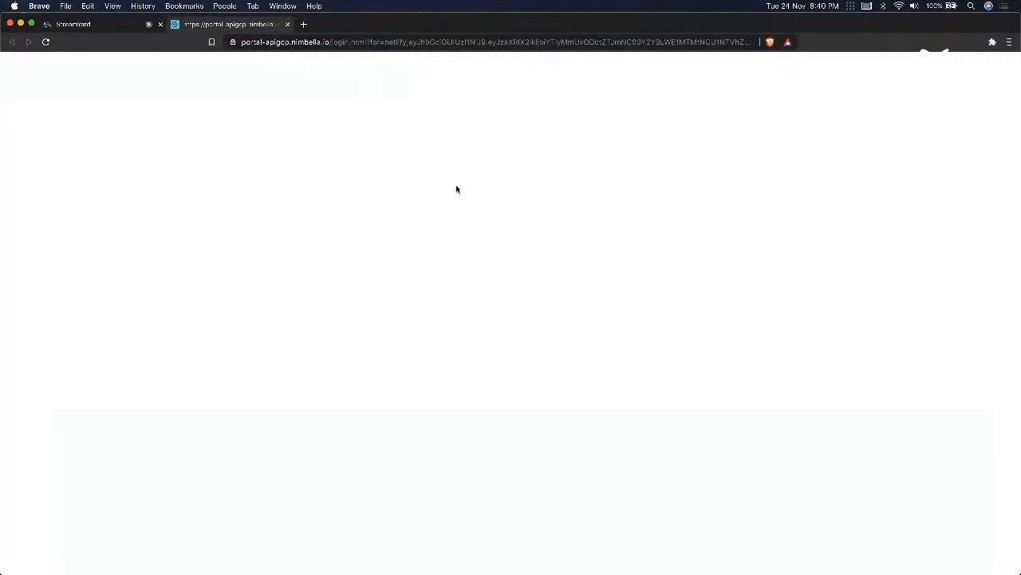
pyautogui.moveTo(446, 84)
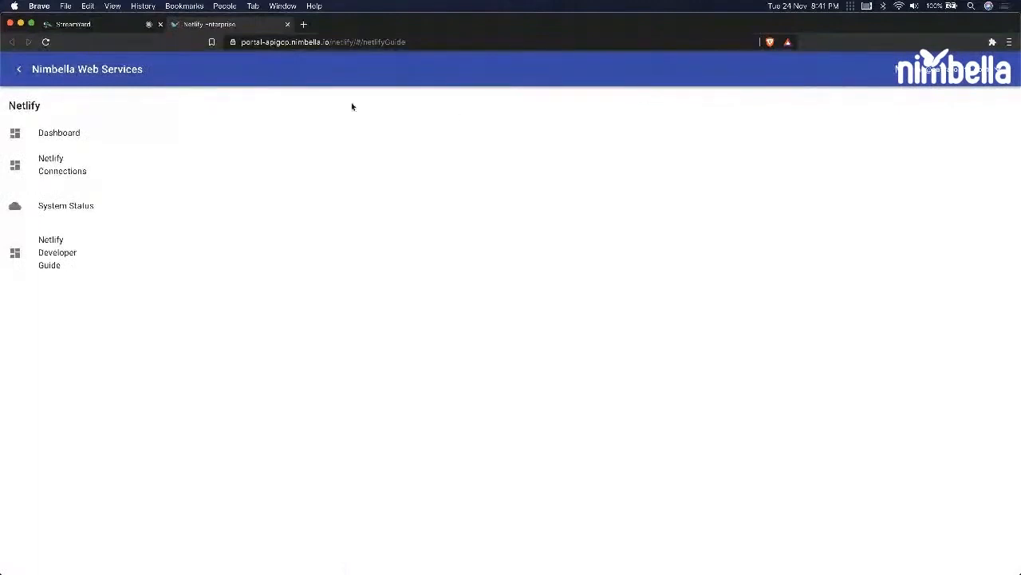
# - Open Netlify Connections to see condescending-shirley-53ca91, hello-world-deno and the netlify service
pyautogui.click(62, 164)
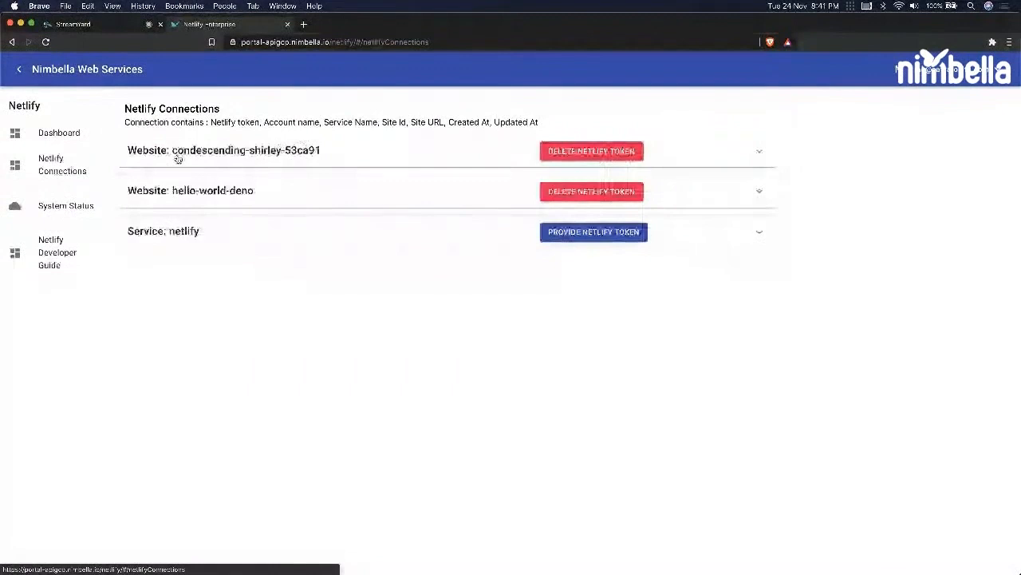
pyautogui.moveTo(352, 198)
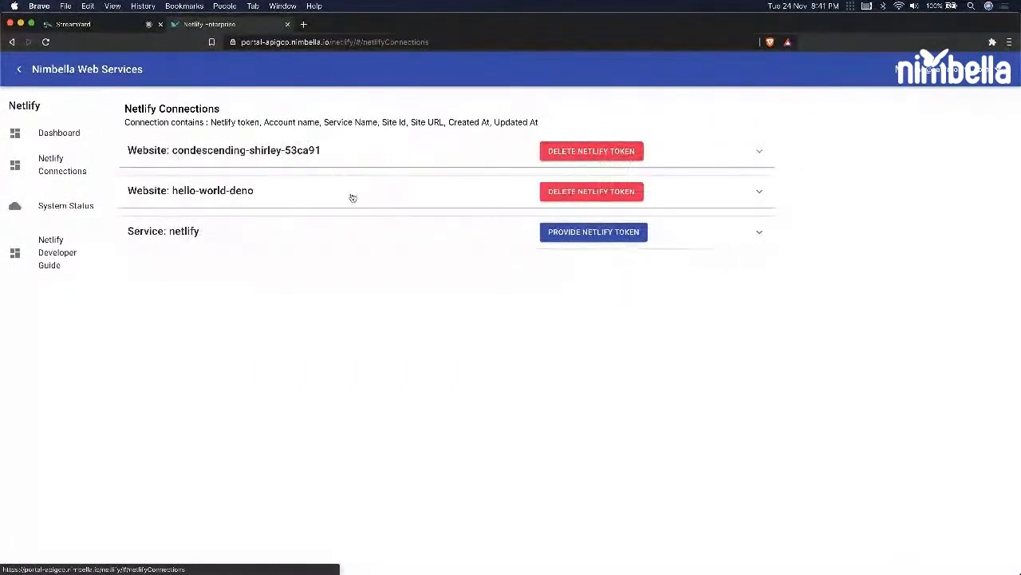
pyautogui.click(759, 232)
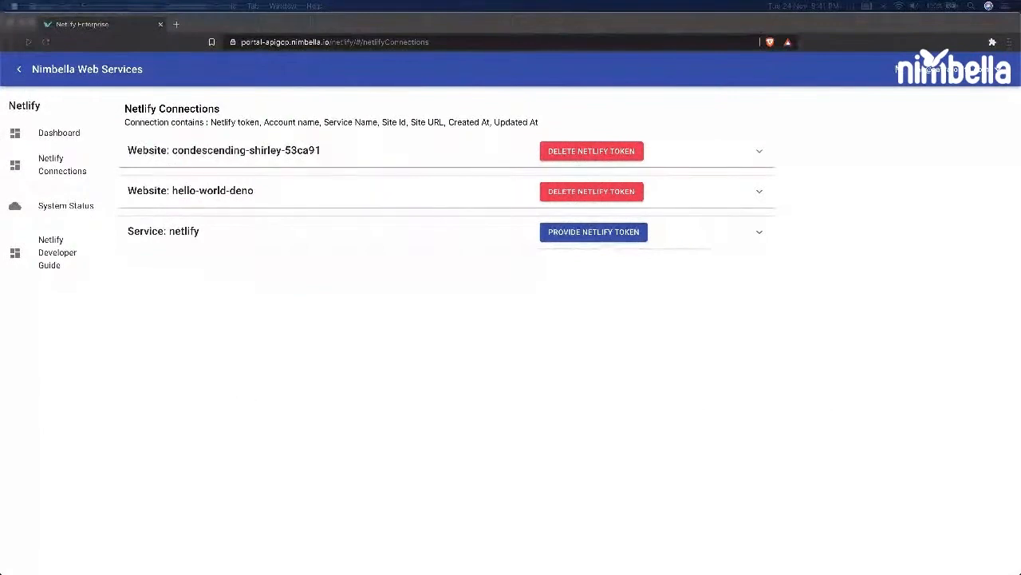
pyautogui.moveTo(297, 450)
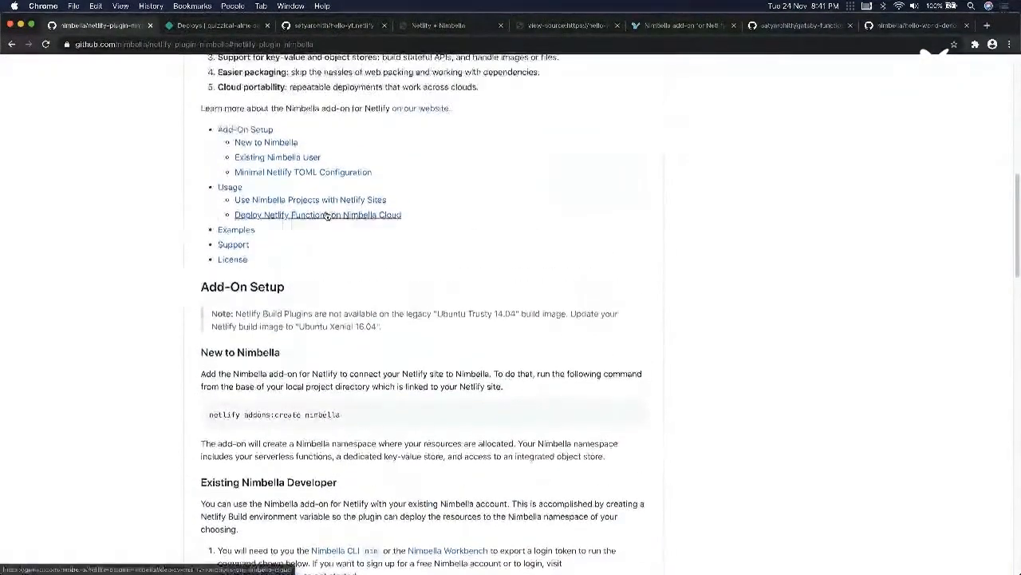
pyautogui.scroll(3)
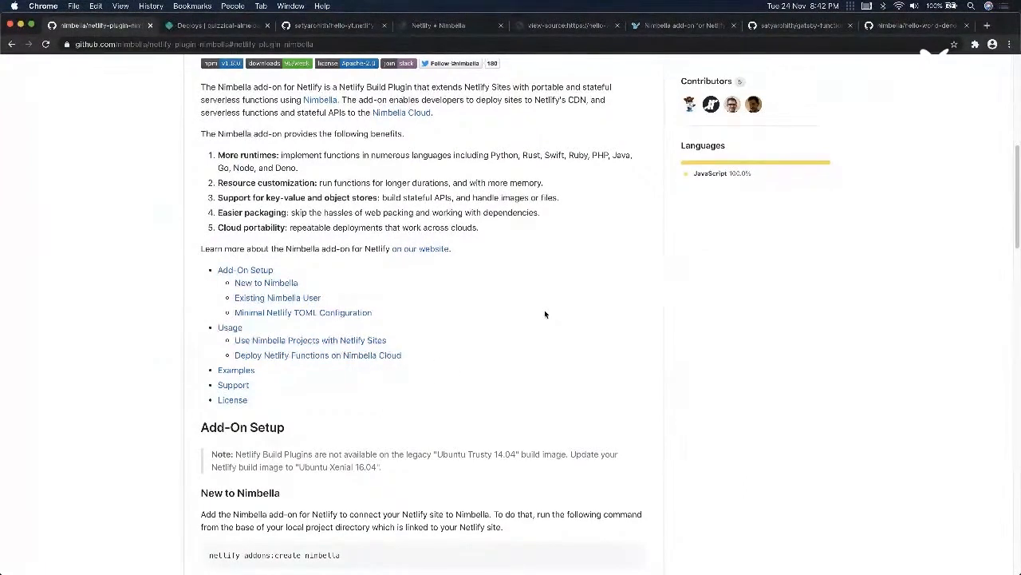
pyautogui.moveTo(351, 110)
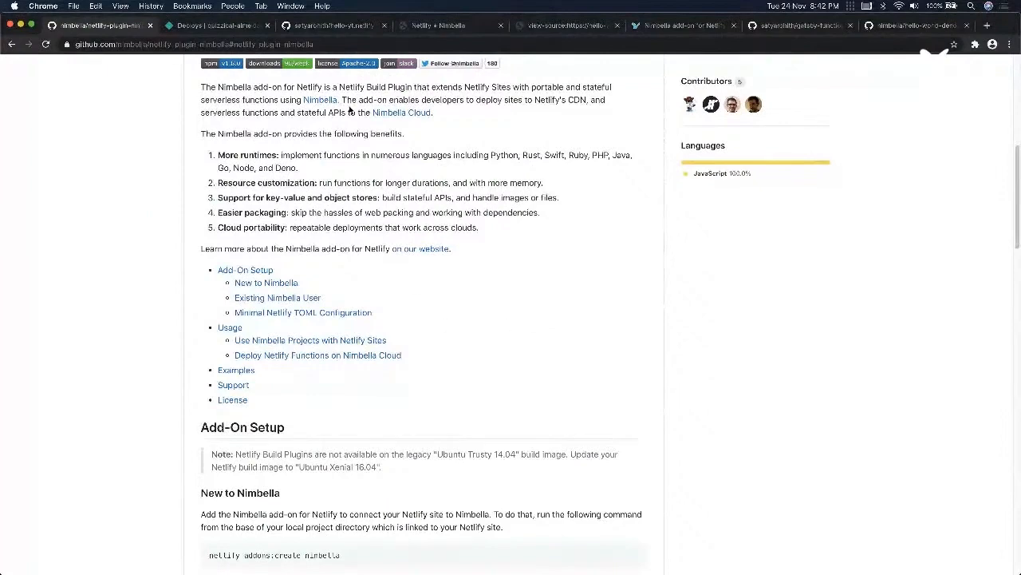
pyautogui.moveTo(667, 44)
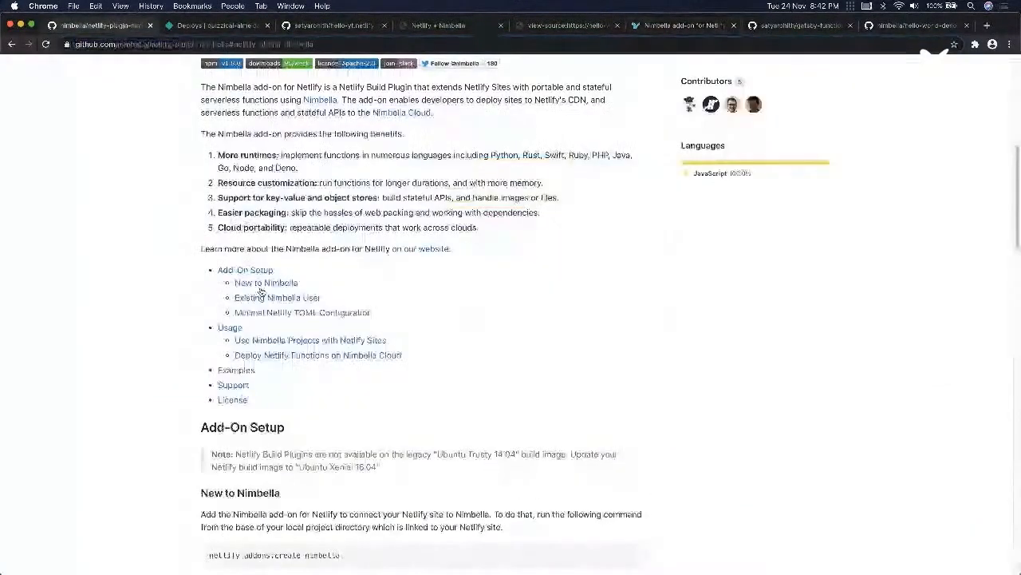
pyautogui.scroll(-3)
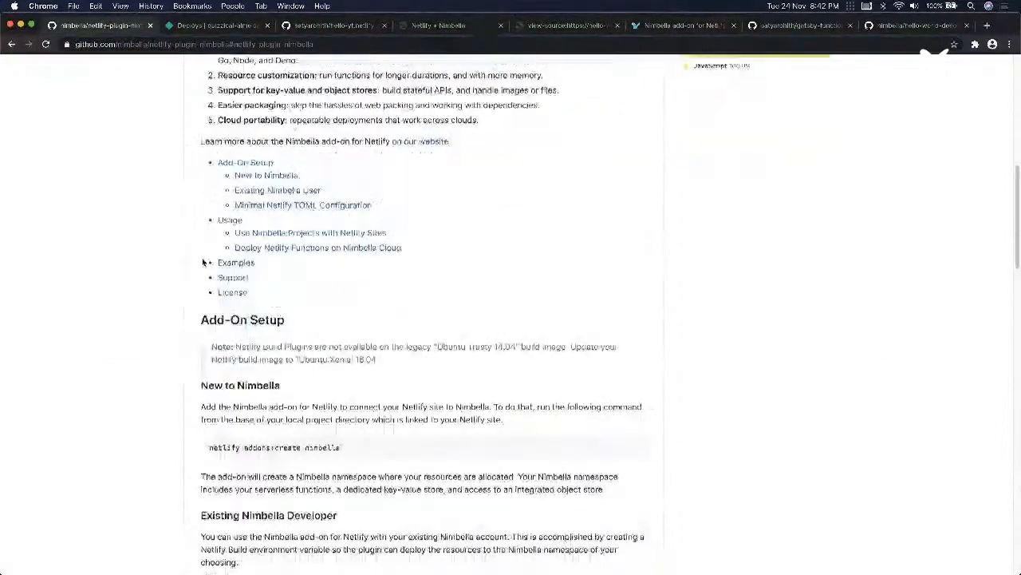
pyautogui.scroll(-3)
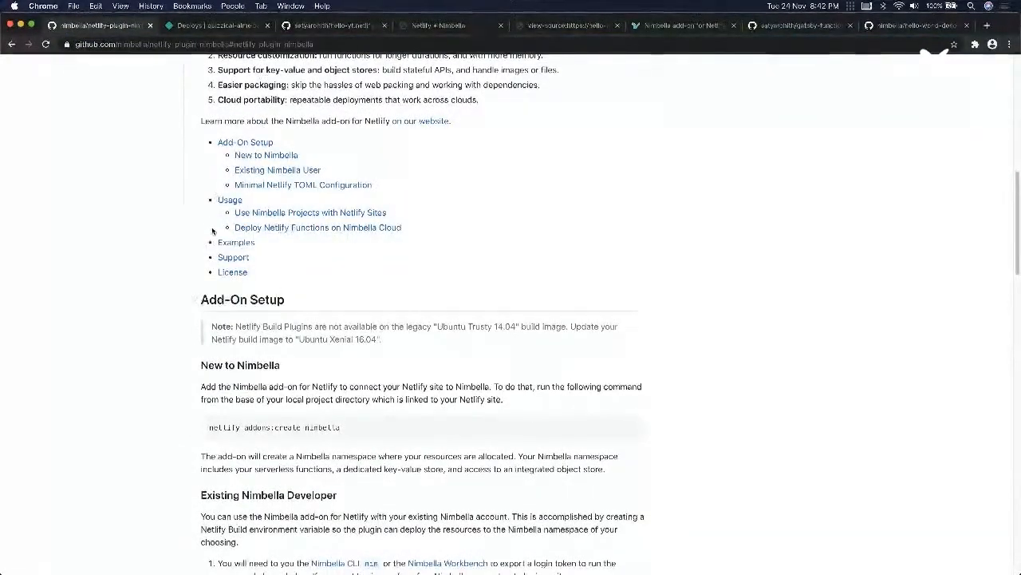
pyautogui.scroll(-3)
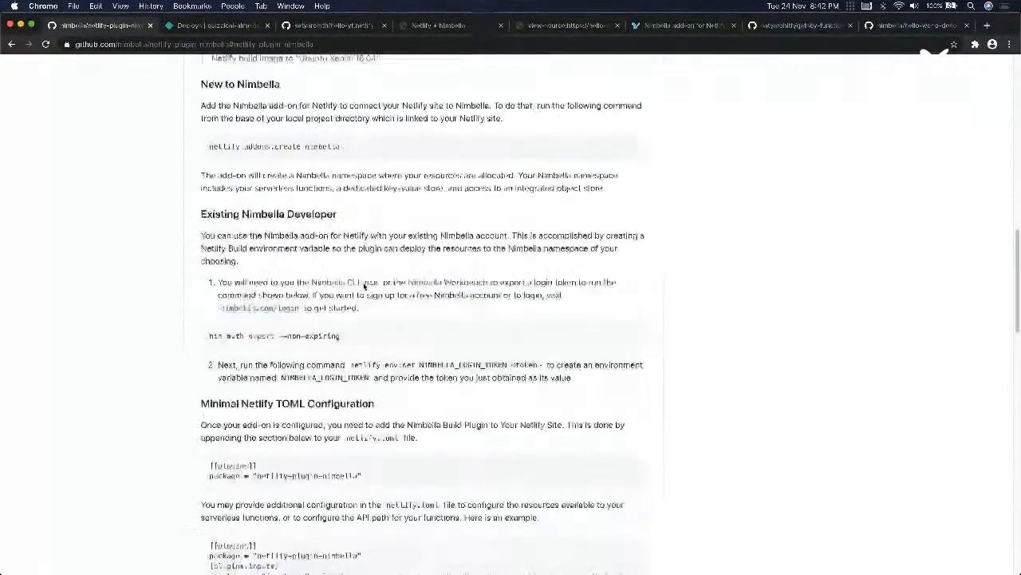
pyautogui.scroll(-3)
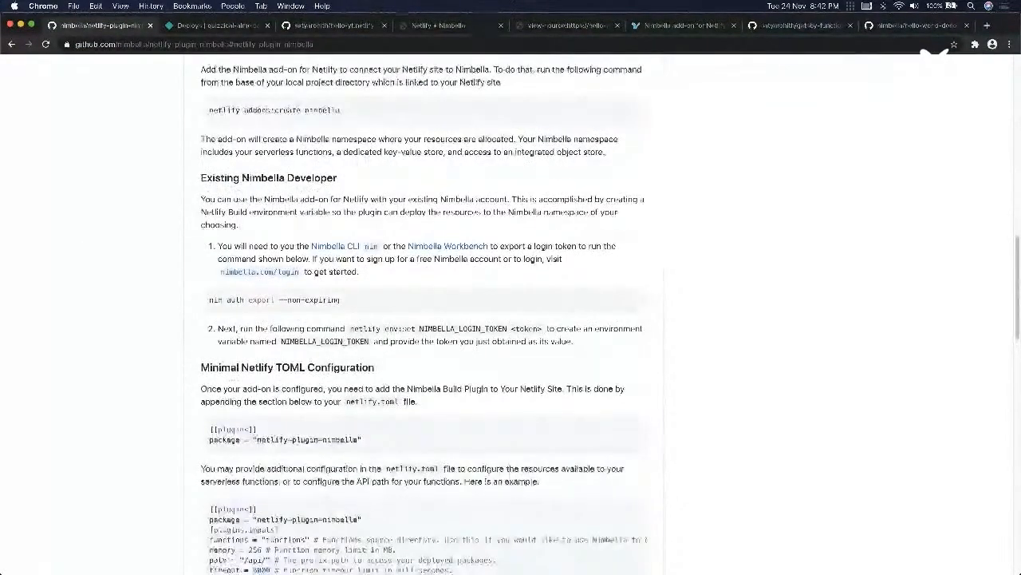